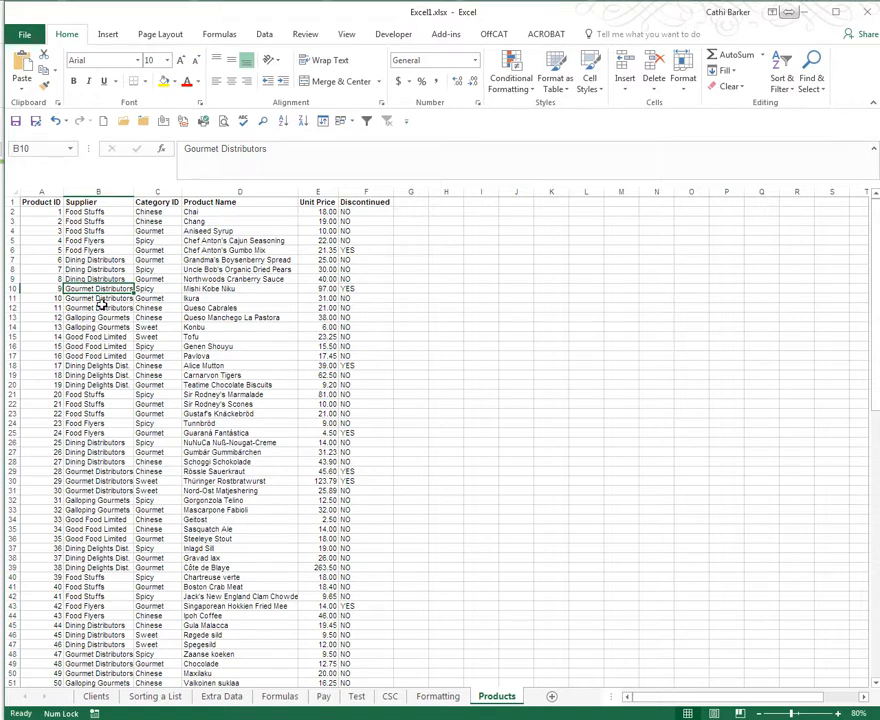
Step: Switch to the Formulas sheet showing 10, 20, 30 and 40 in B4:B7
{"action": "left_click", "coordinate": [280, 696]}
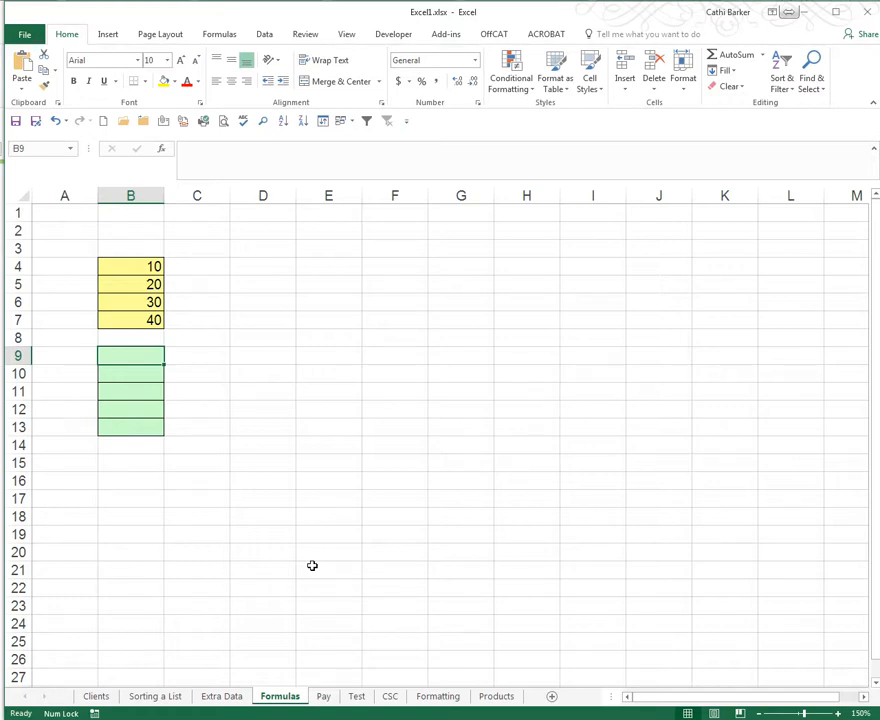
Step: Enter =B4+B5 in B9 giving 30, then review it without changes
{"action": "left_click", "coordinate": [196, 408]}
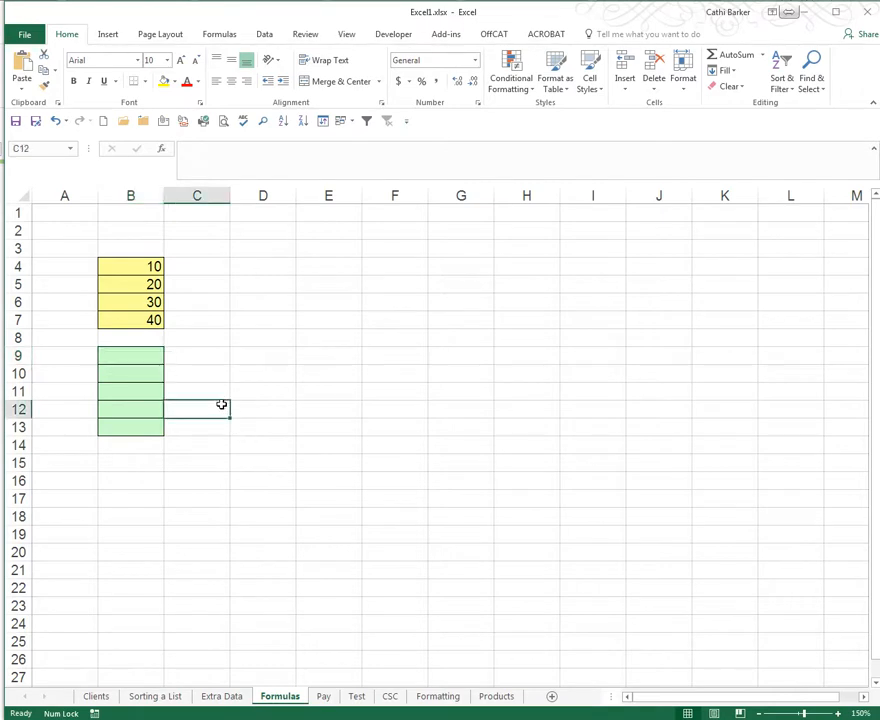
{"action": "left_click", "coordinate": [130, 356]}
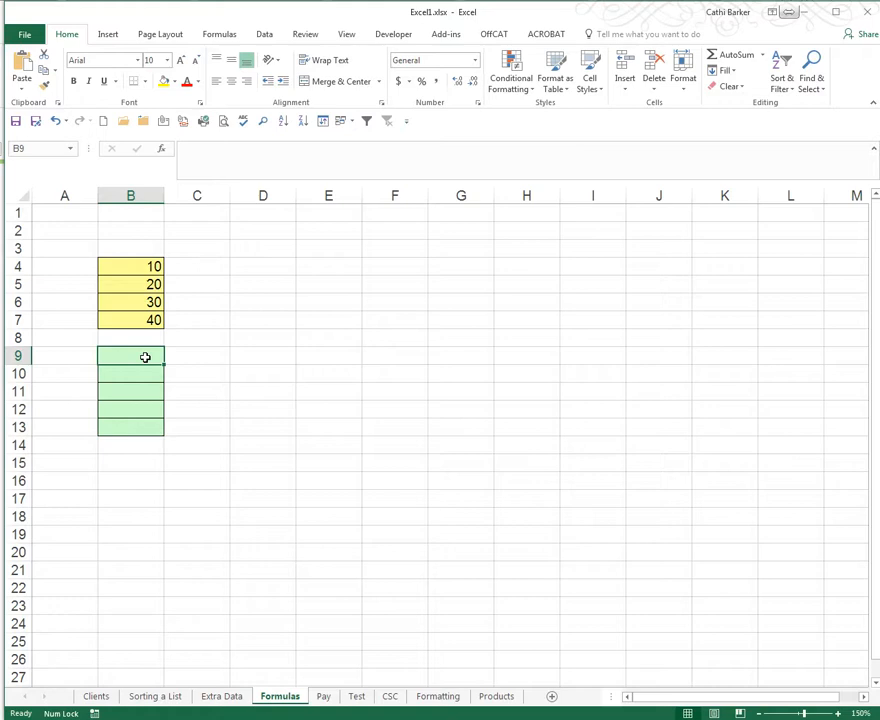
{"action": "type", "text": "=B4+B5"}
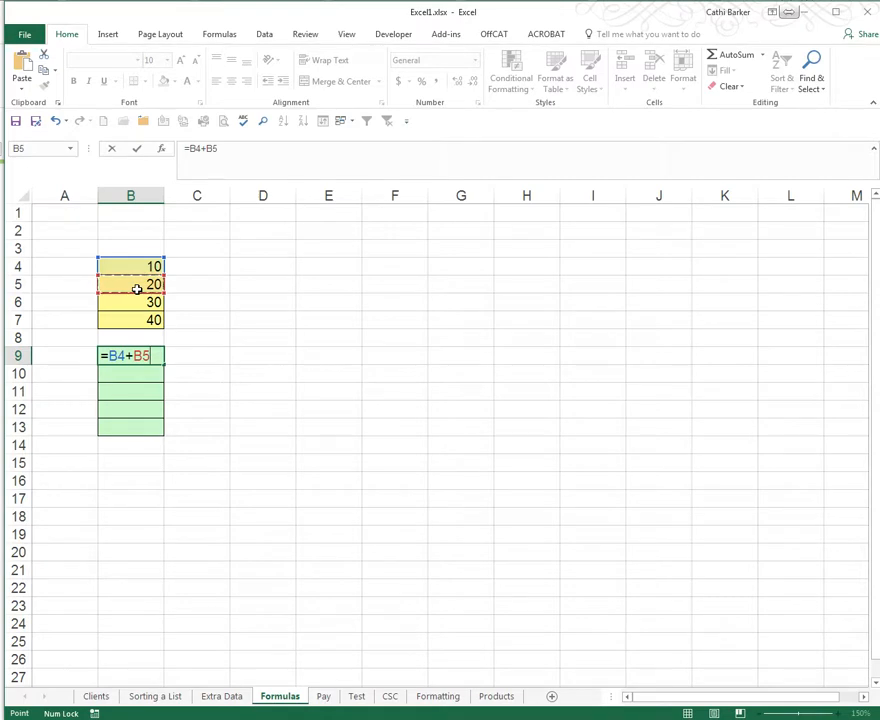
{"action": "key", "text": "Return"}
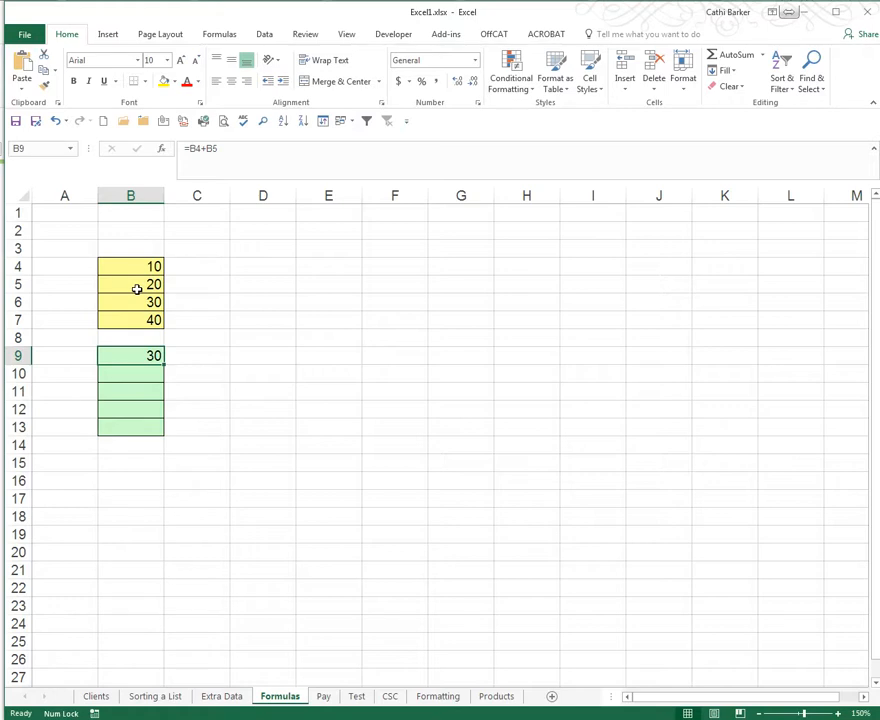
{"action": "mouse_move", "coordinate": [192, 240]}
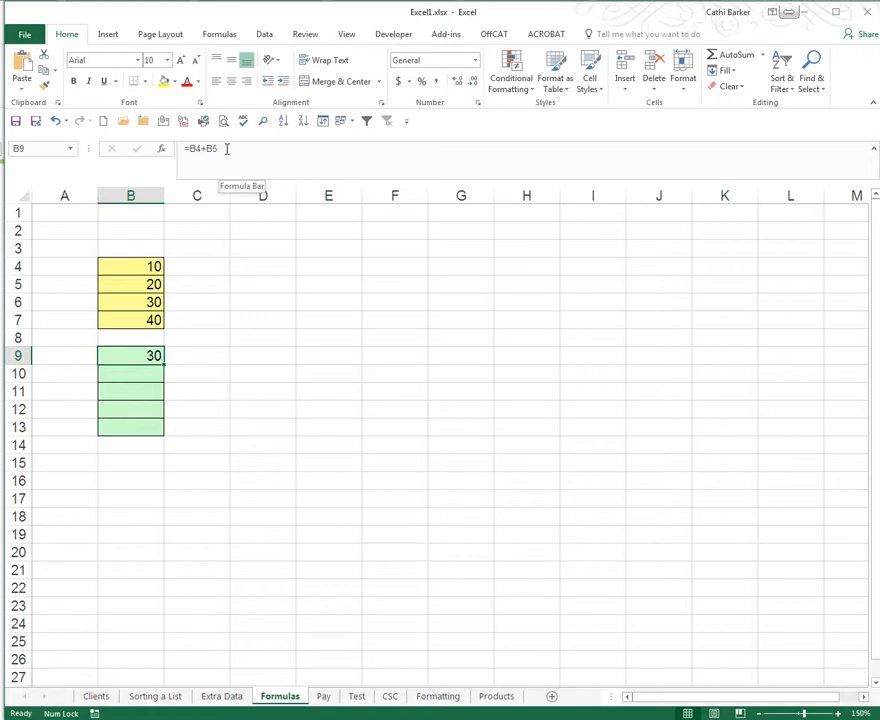
{"action": "double_click", "coordinate": [130, 356]}
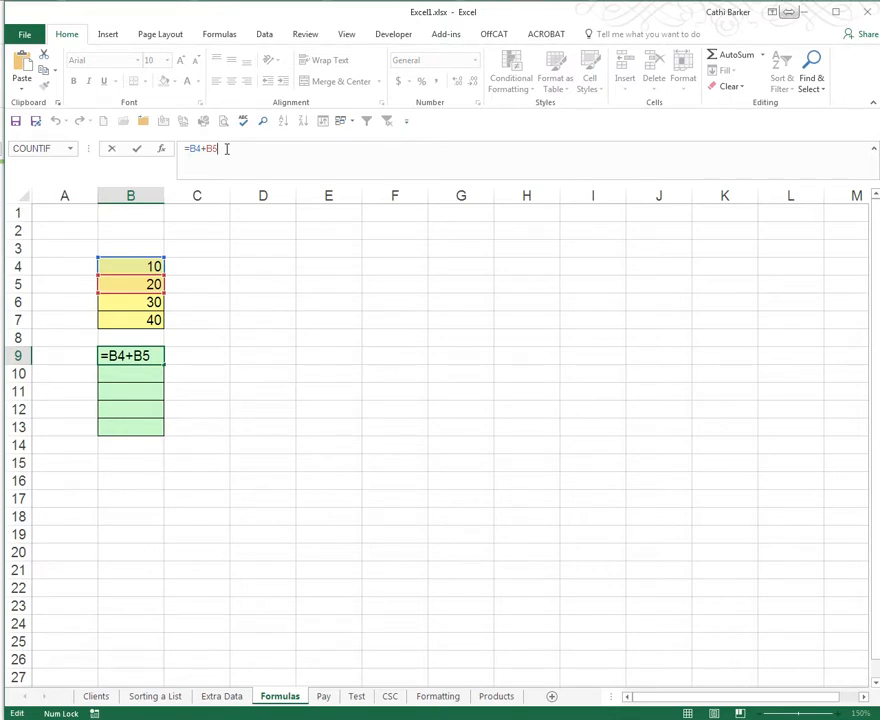
{"action": "key", "text": "Return"}
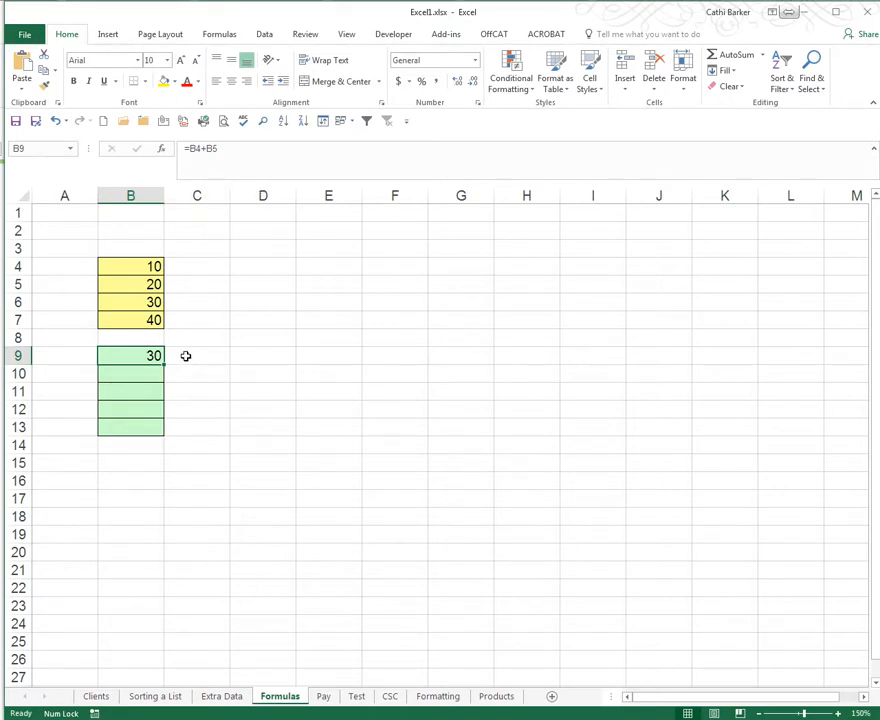
{"action": "mouse_move", "coordinate": [148, 376]}
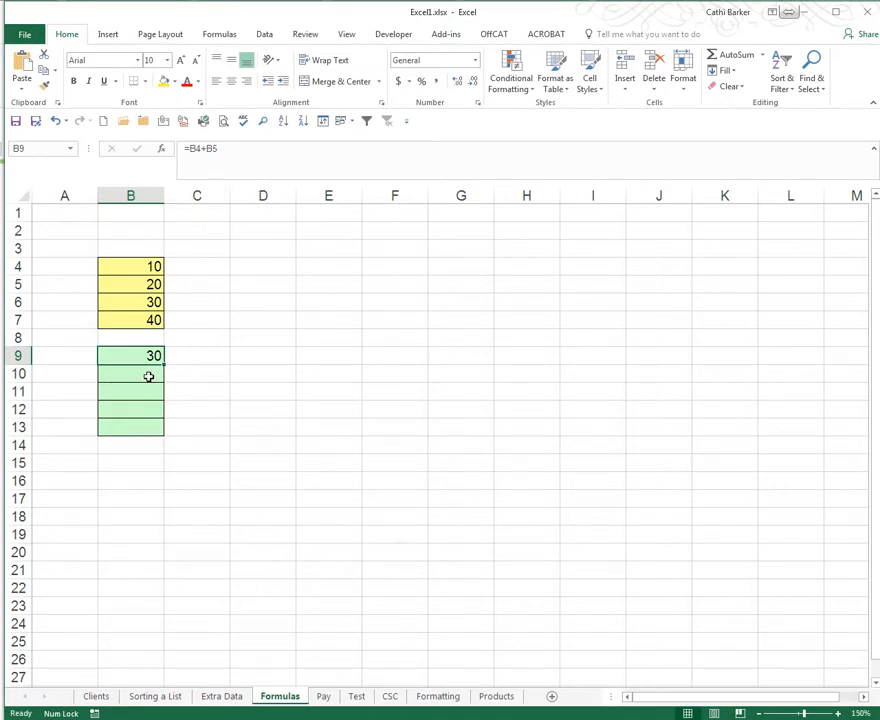
Step: Enter =B4*B5 in B10 giving 200
{"action": "left_click", "coordinate": [130, 374]}
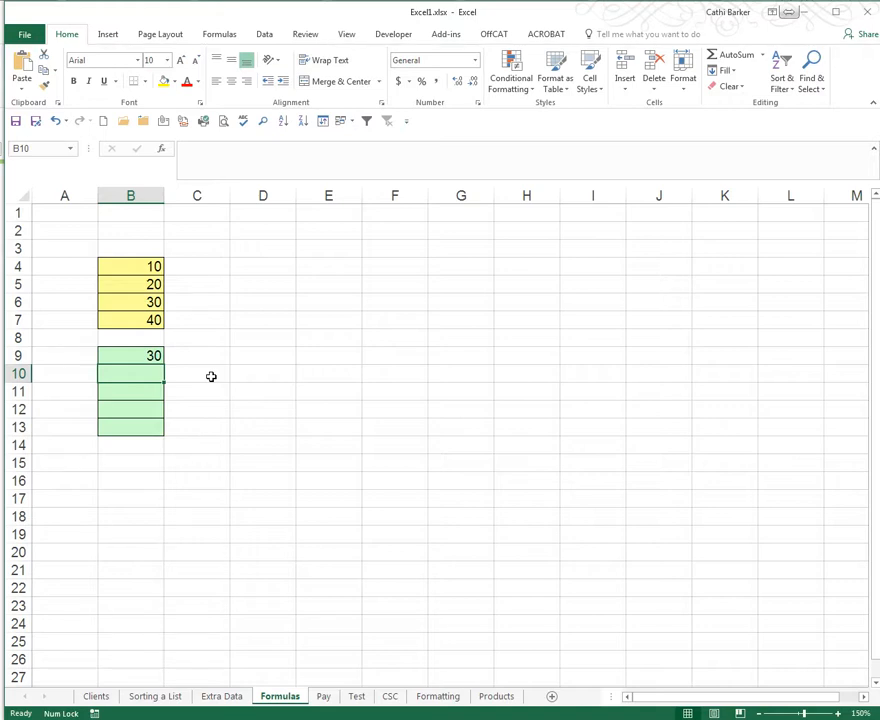
{"action": "type", "text": "=B4"}
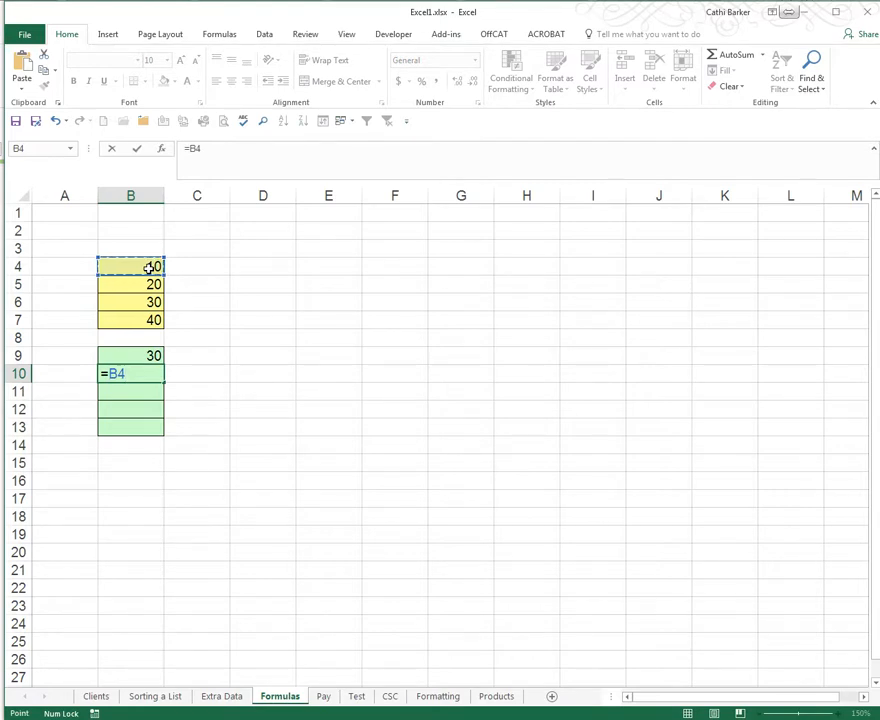
{"action": "type", "text": "*"}
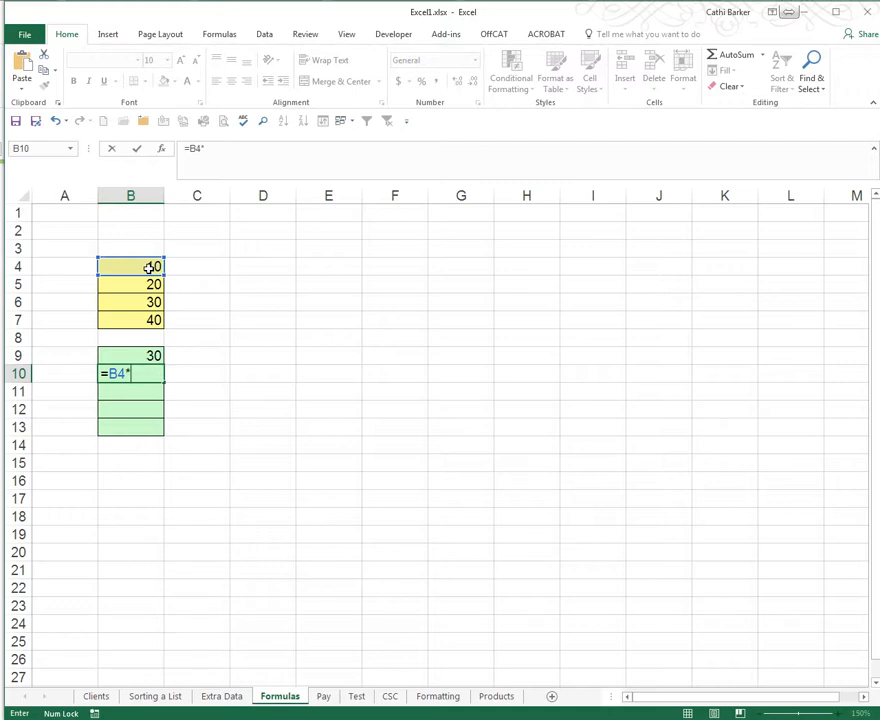
{"action": "left_click", "coordinate": [130, 284]}
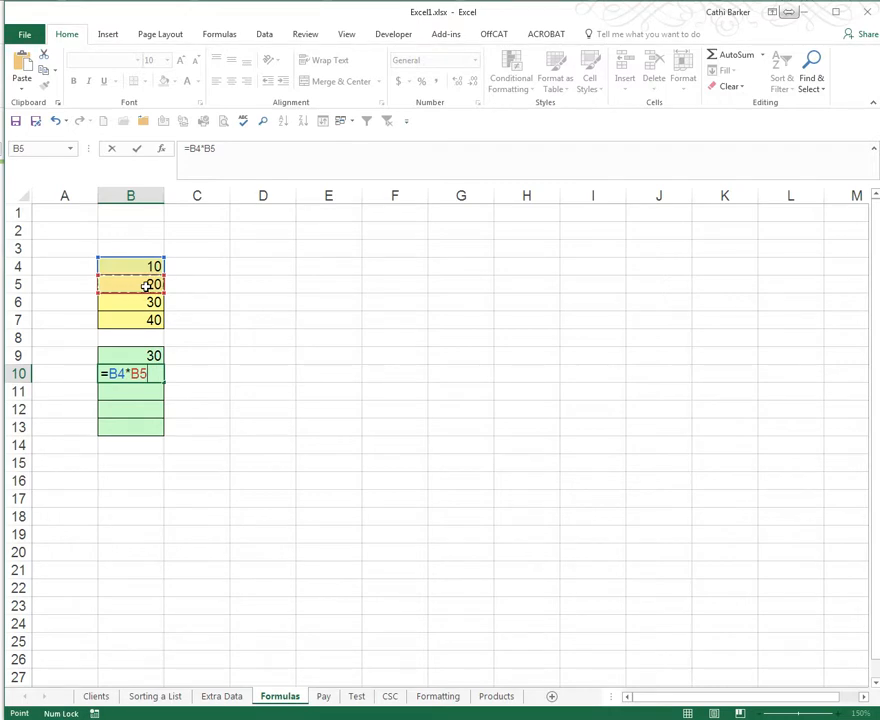
{"action": "key", "text": "Return"}
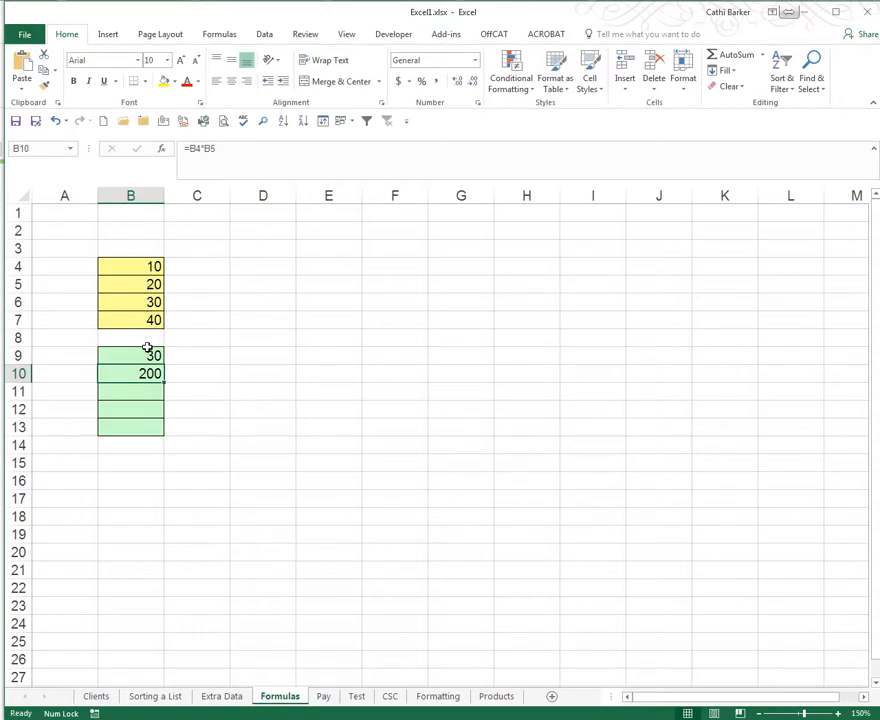
Step: Enter =B4-B5 in B11 giving -10 and =B4/B5 in B12 giving 0.5
{"action": "left_click", "coordinate": [130, 390]}
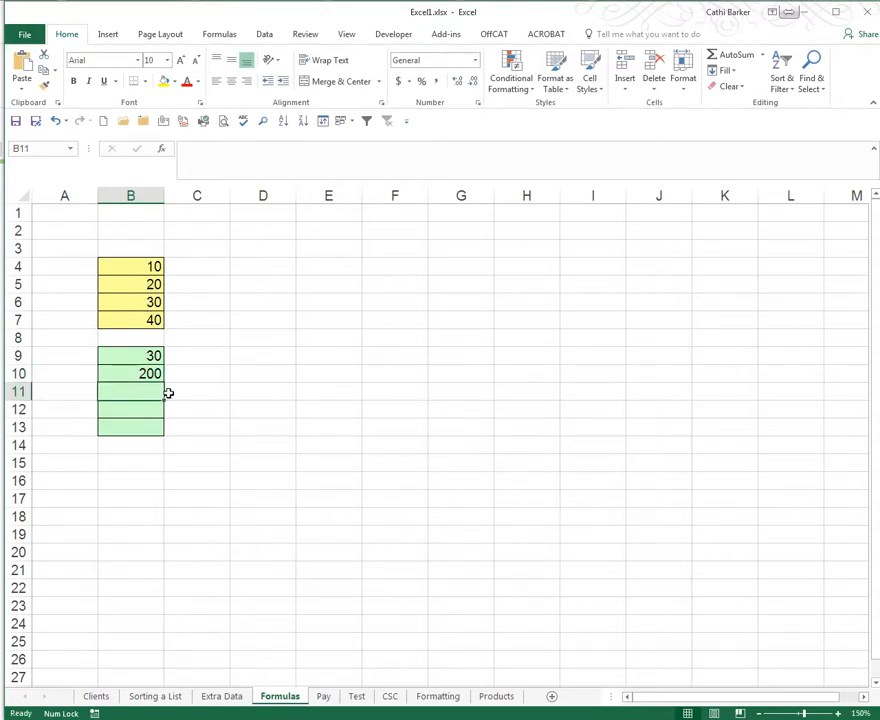
{"action": "type", "text": "=B4"}
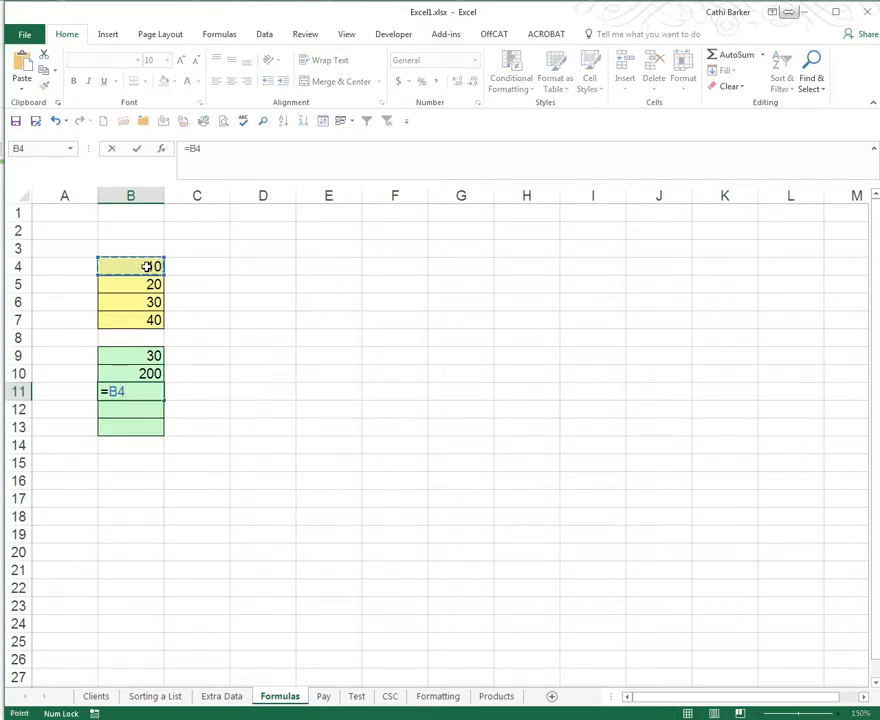
{"action": "type", "text": "-10"}
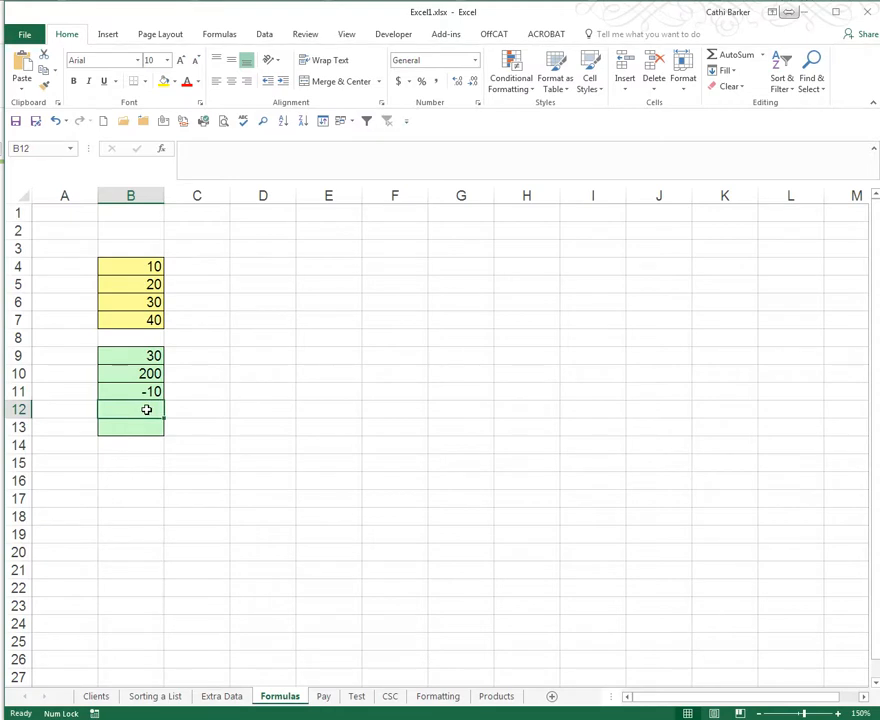
{"action": "type", "text": "=B4/B5"}
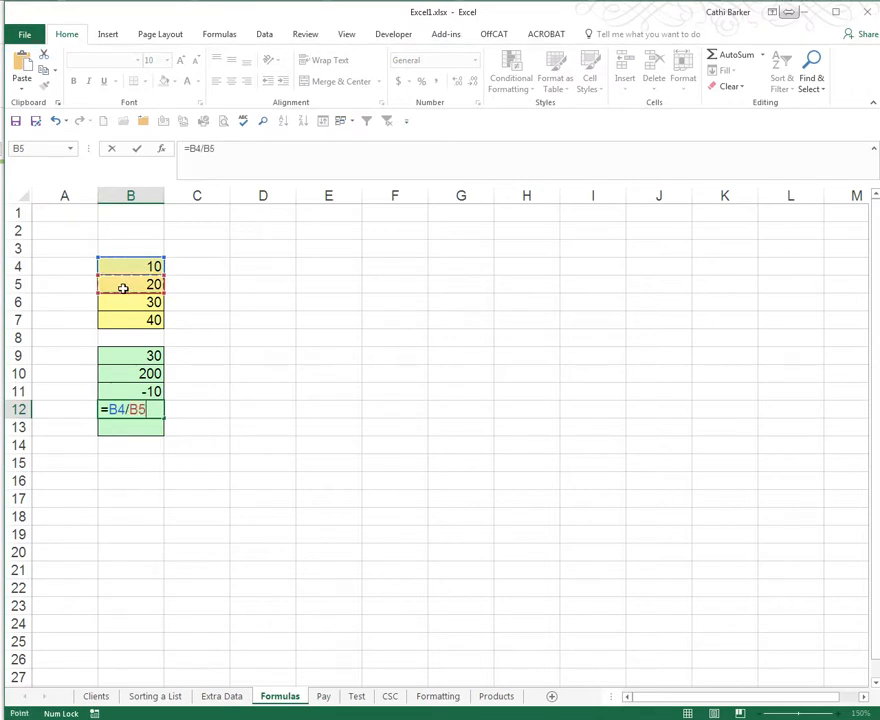
{"action": "key", "text": "Return"}
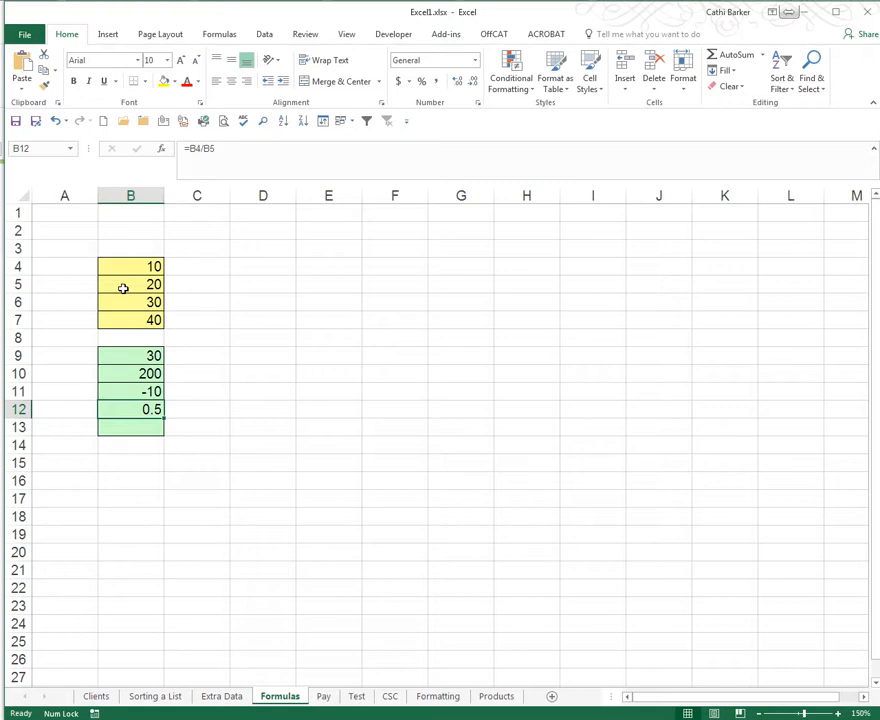
{"action": "left_click", "coordinate": [130, 266]}
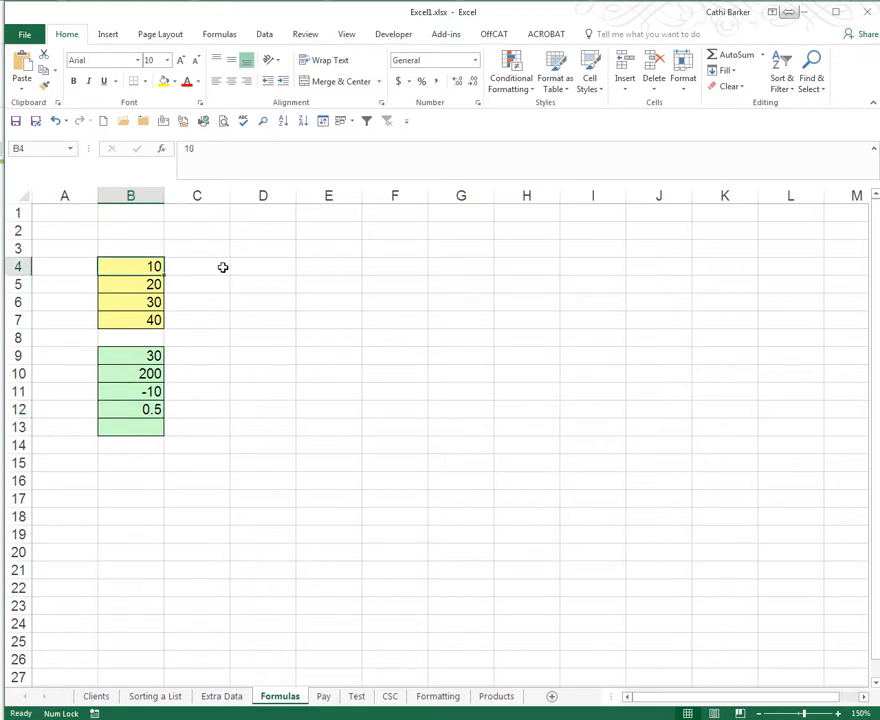
{"action": "type", "text": "20"}
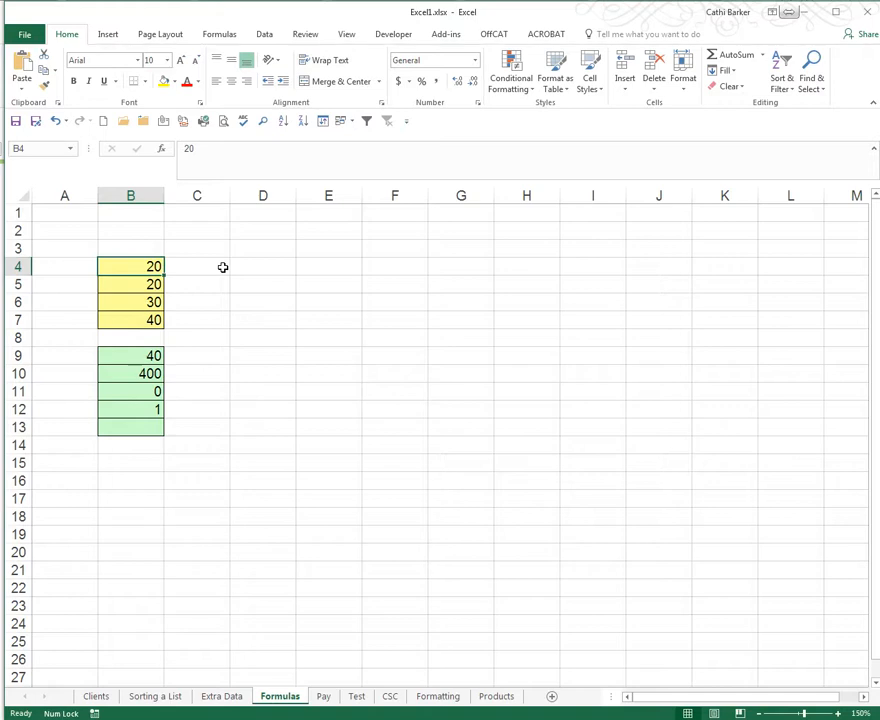
{"action": "type", "text": "1"}
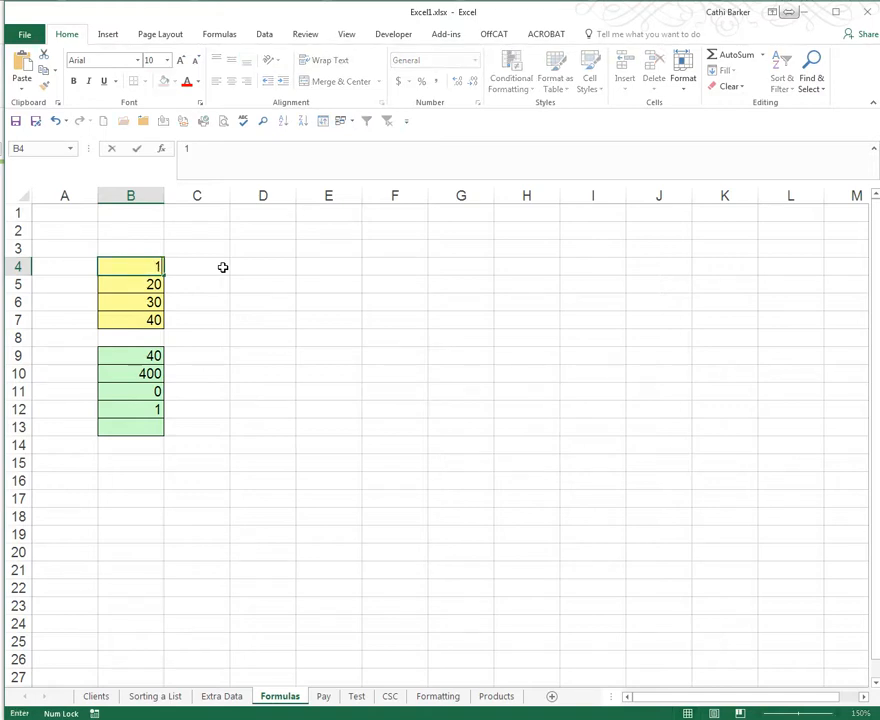
{"action": "type", "text": "100"}
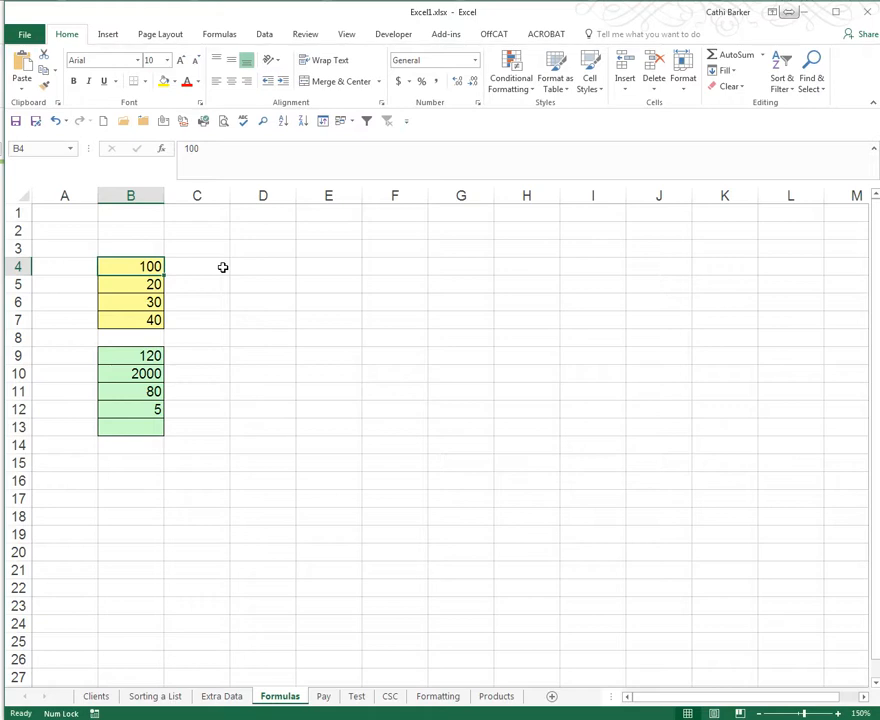
{"action": "type", "text": "10"}
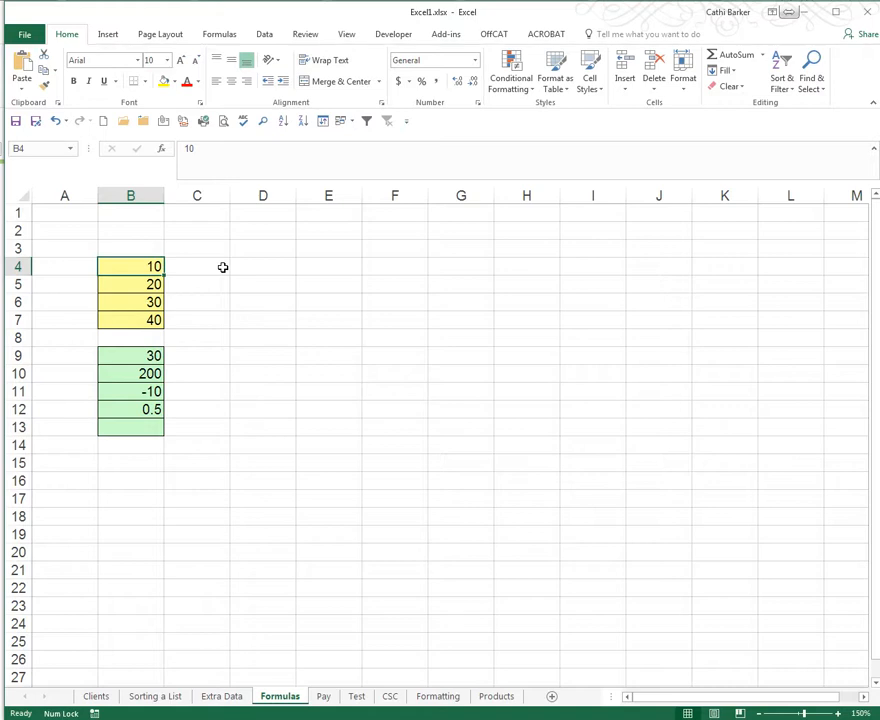
{"action": "type", "text": "100"}
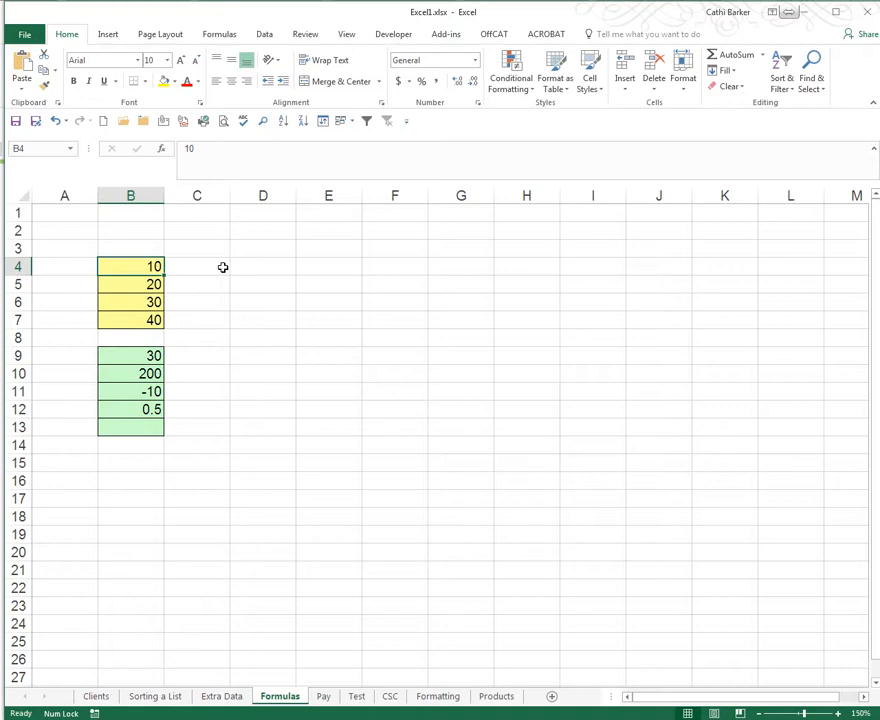
{"action": "mouse_move", "coordinate": [182, 348]}
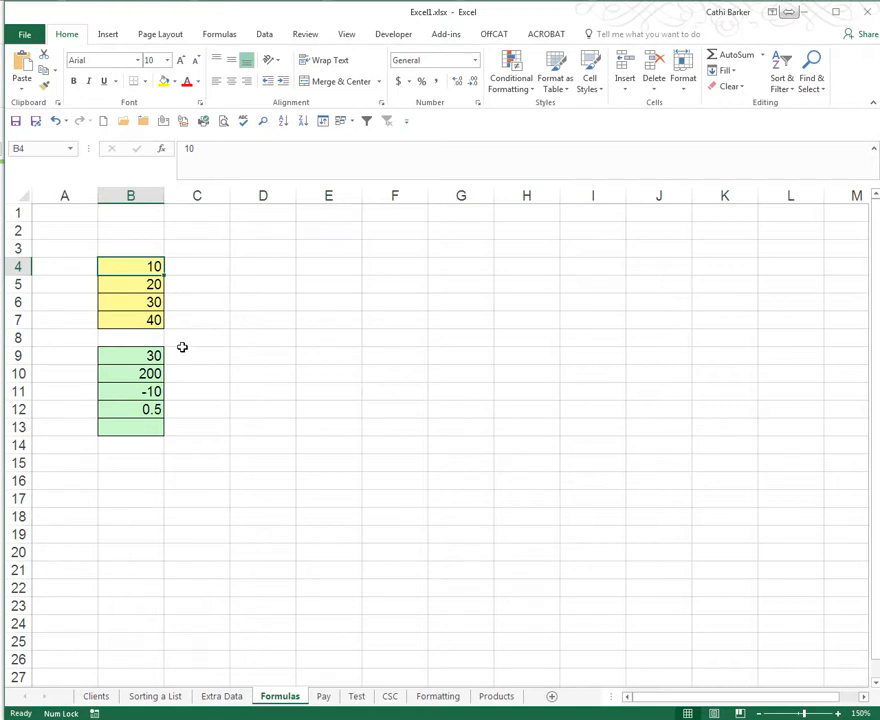
{"action": "left_click", "coordinate": [130, 356]}
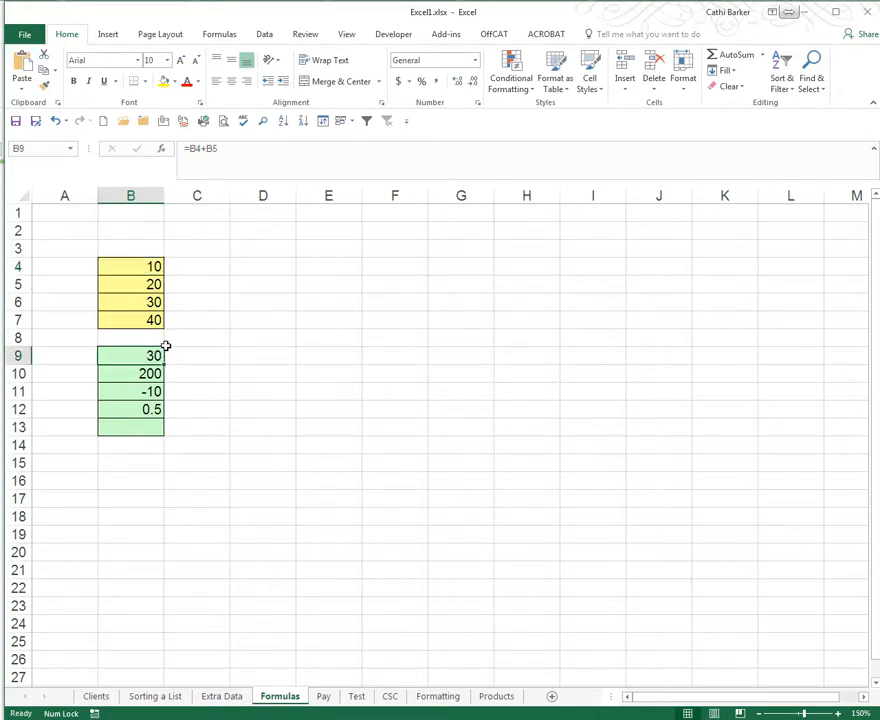
{"action": "left_click", "coordinate": [130, 374]}
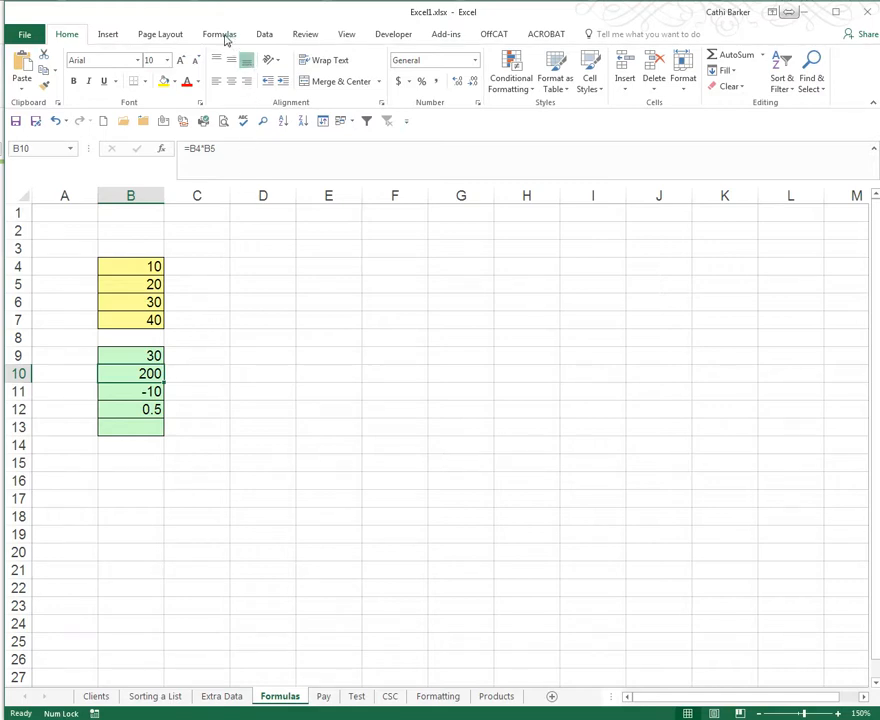
{"action": "left_click", "coordinate": [220, 32]}
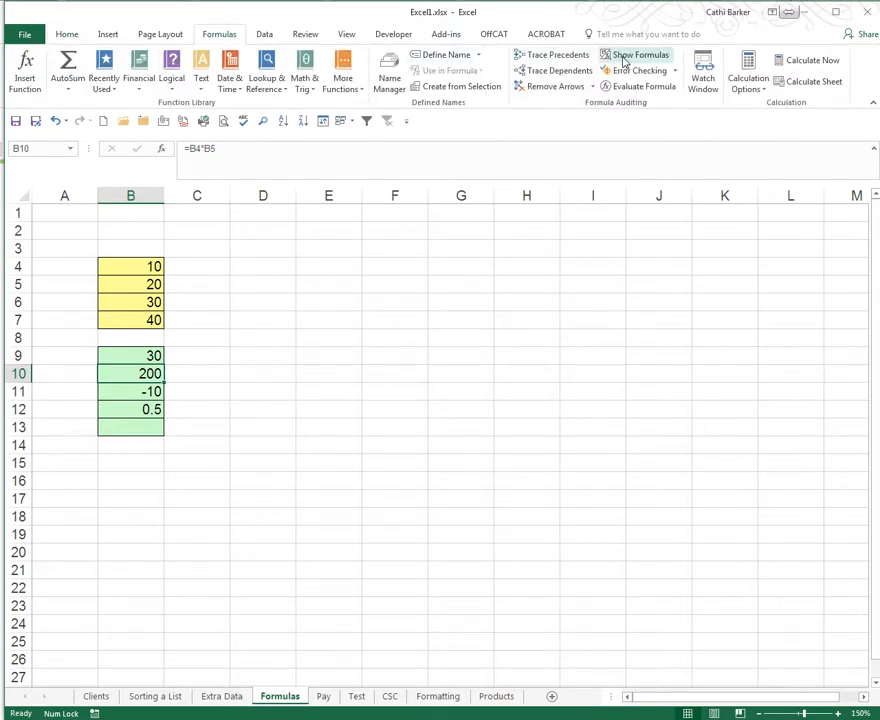
{"action": "mouse_move", "coordinate": [636, 54]}
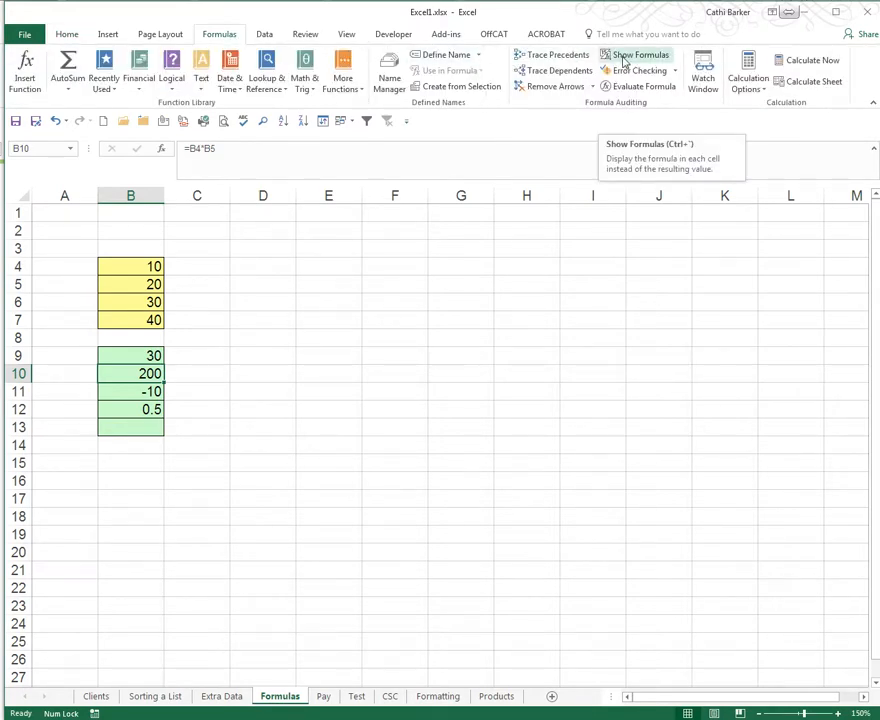
{"action": "left_click", "coordinate": [636, 54]}
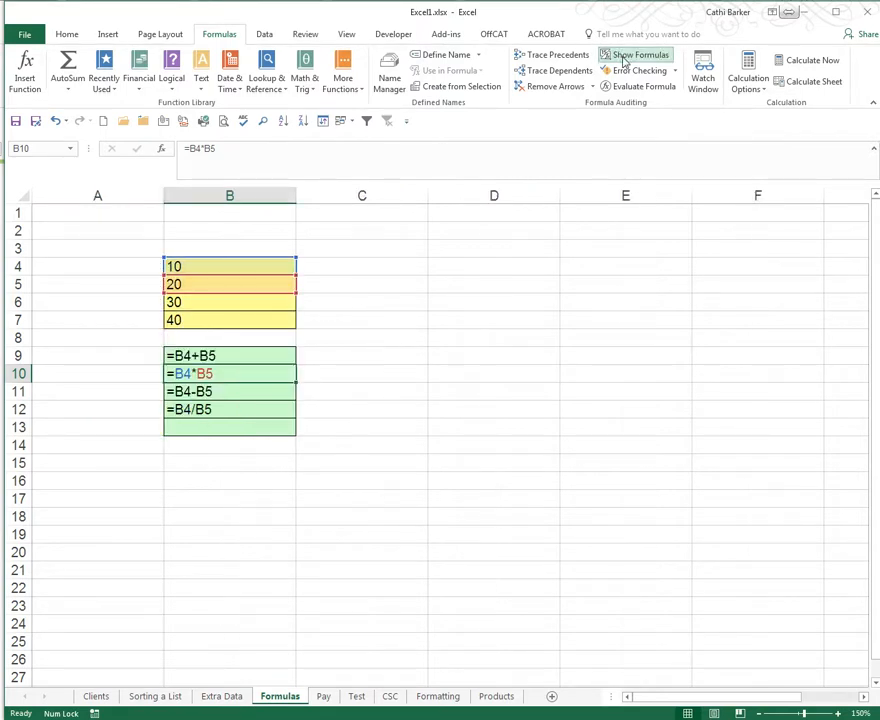
{"action": "mouse_move", "coordinate": [456, 364]}
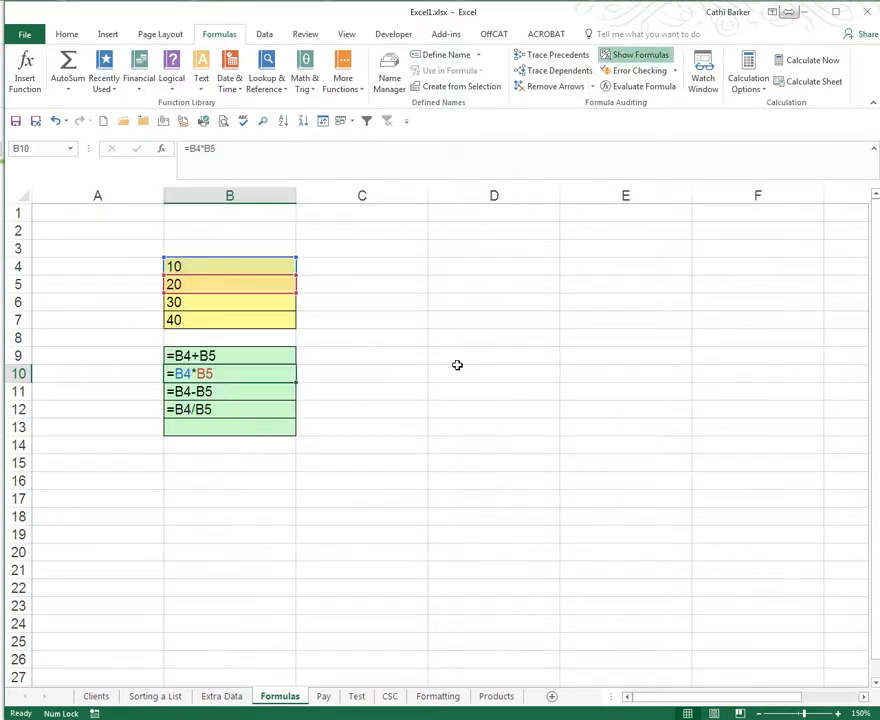
{"action": "left_click", "coordinate": [492, 390]}
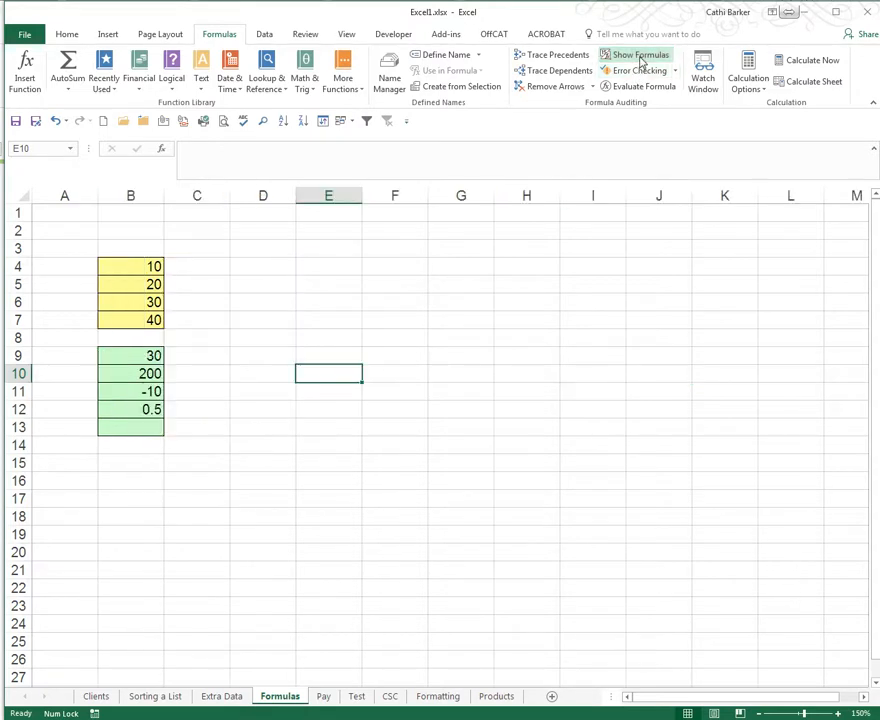
{"action": "left_click", "coordinate": [636, 54]}
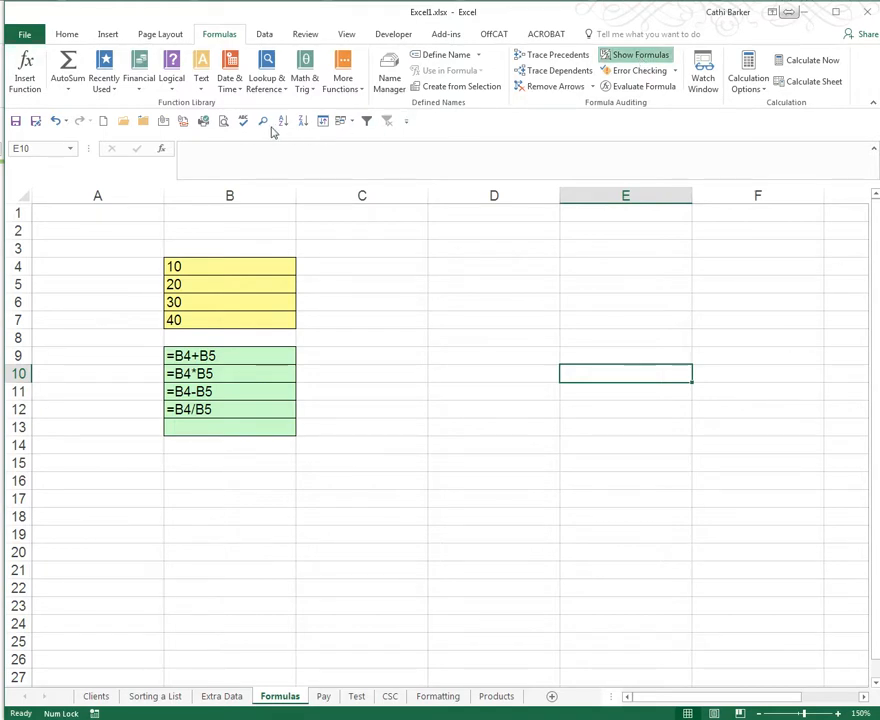
{"action": "mouse_move", "coordinate": [224, 120]}
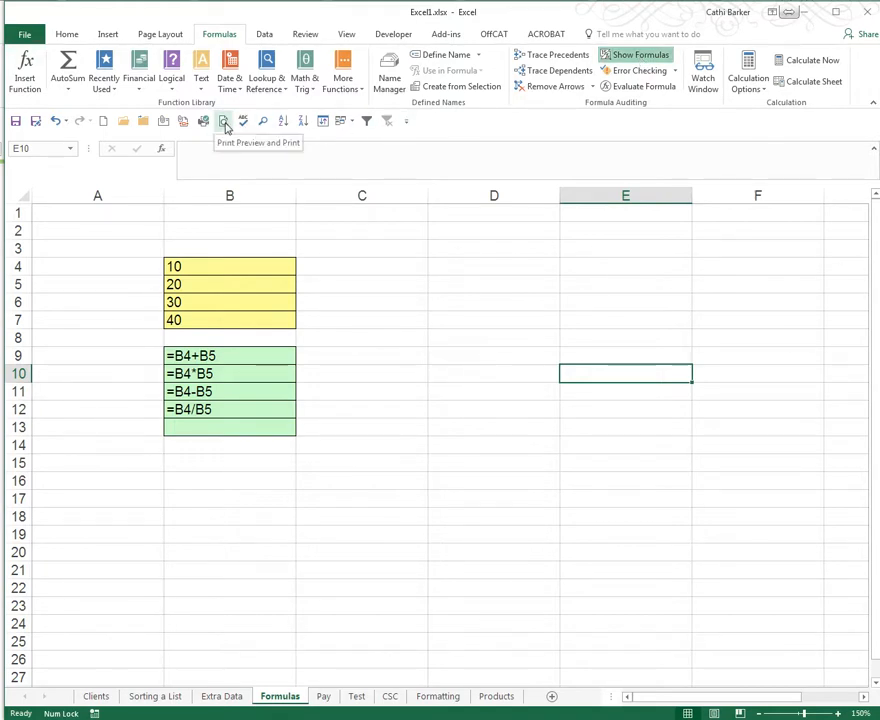
{"action": "left_click", "coordinate": [224, 120]}
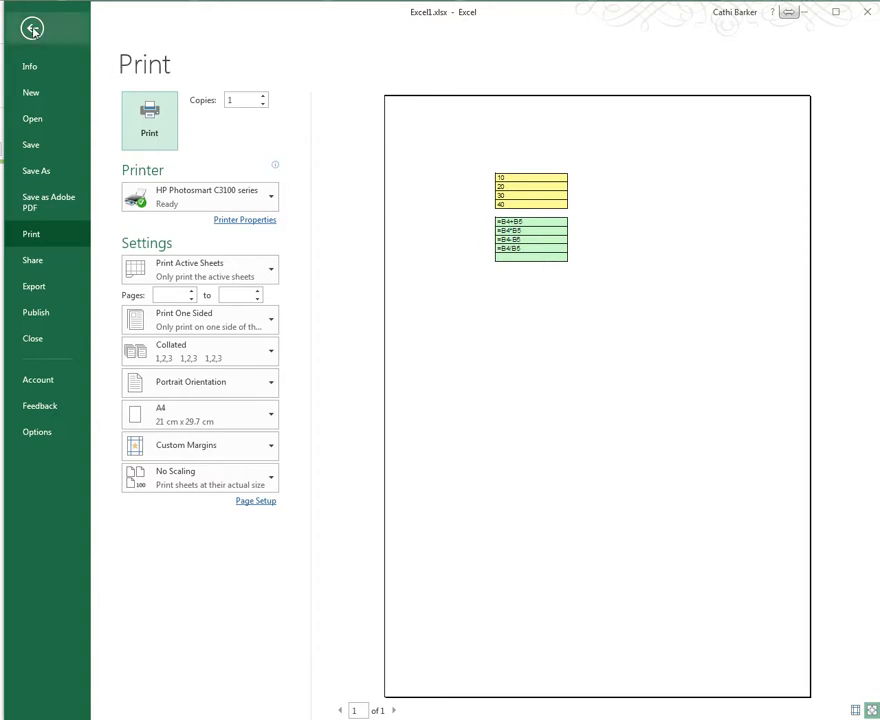
{"action": "left_click", "coordinate": [26, 28]}
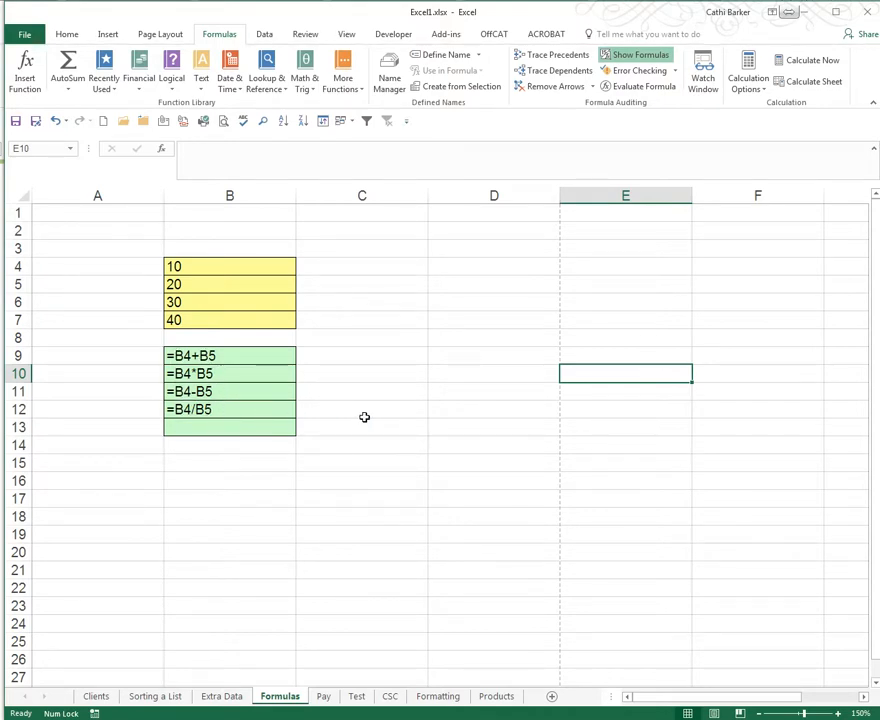
{"action": "mouse_move", "coordinate": [516, 378]}
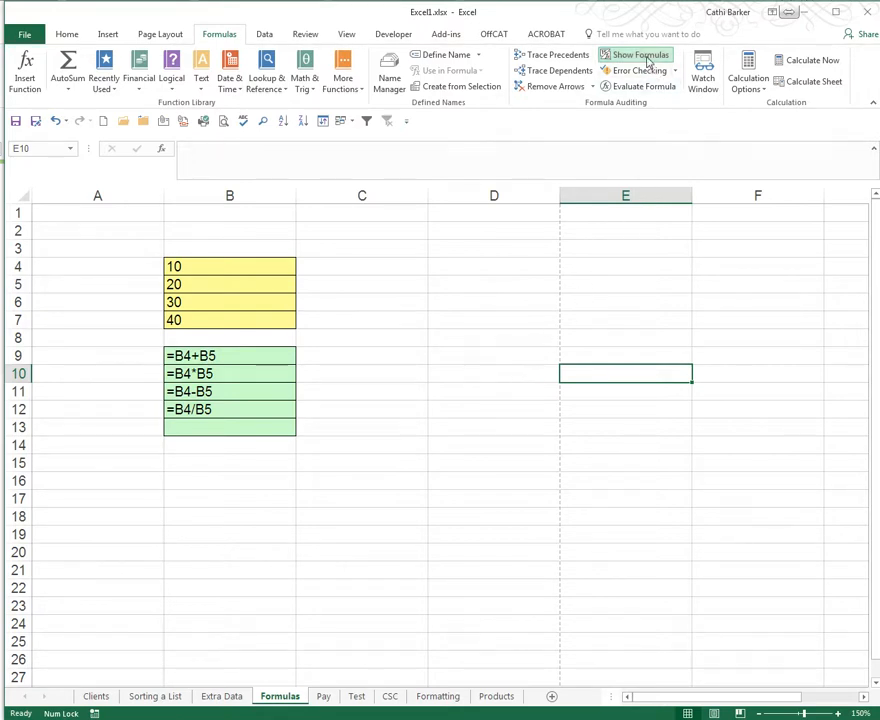
Step: Add Show Formulas to the Quick Access Toolbar and toggle it off from the Home tab
{"action": "right_click", "coordinate": [636, 54]}
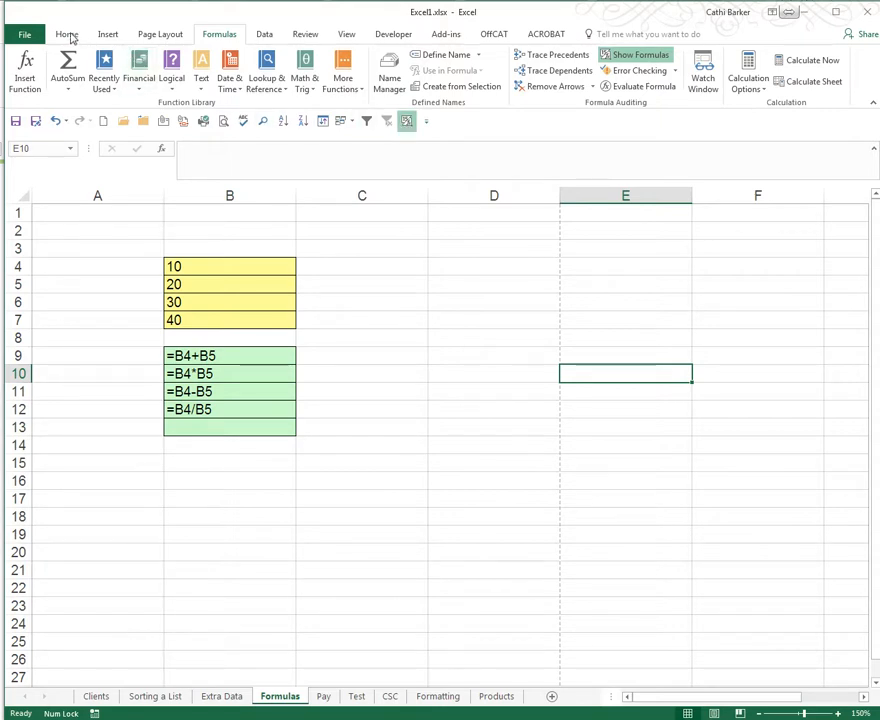
{"action": "left_click", "coordinate": [68, 32]}
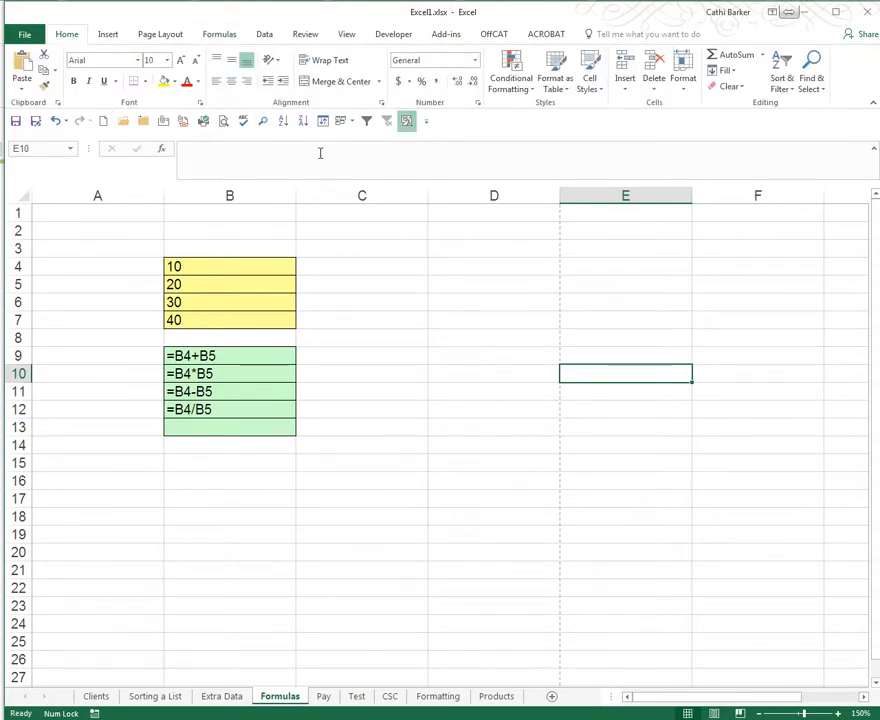
{"action": "mouse_move", "coordinate": [406, 120]}
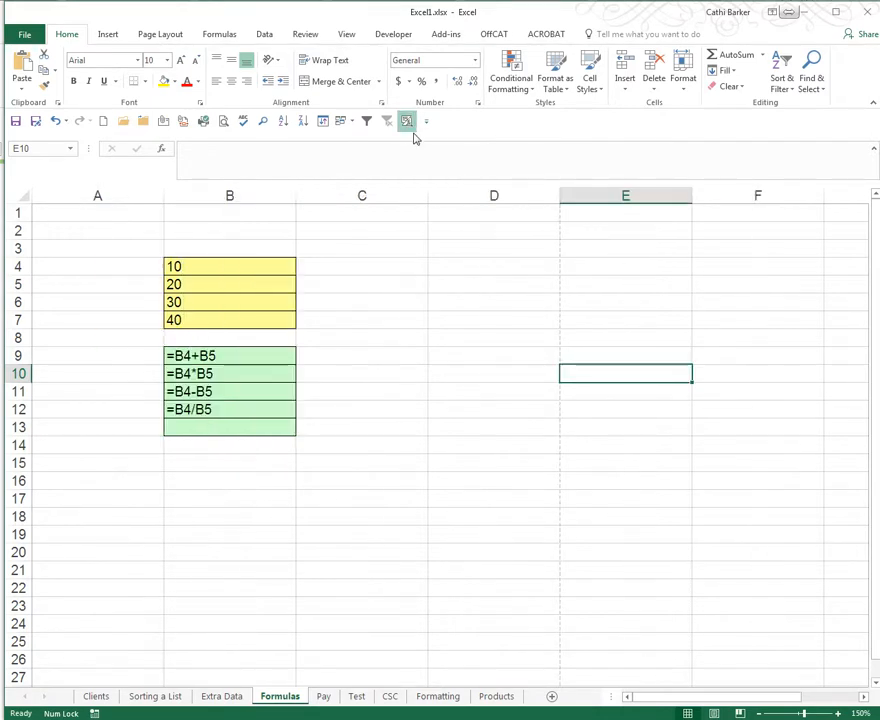
{"action": "left_click", "coordinate": [406, 120]}
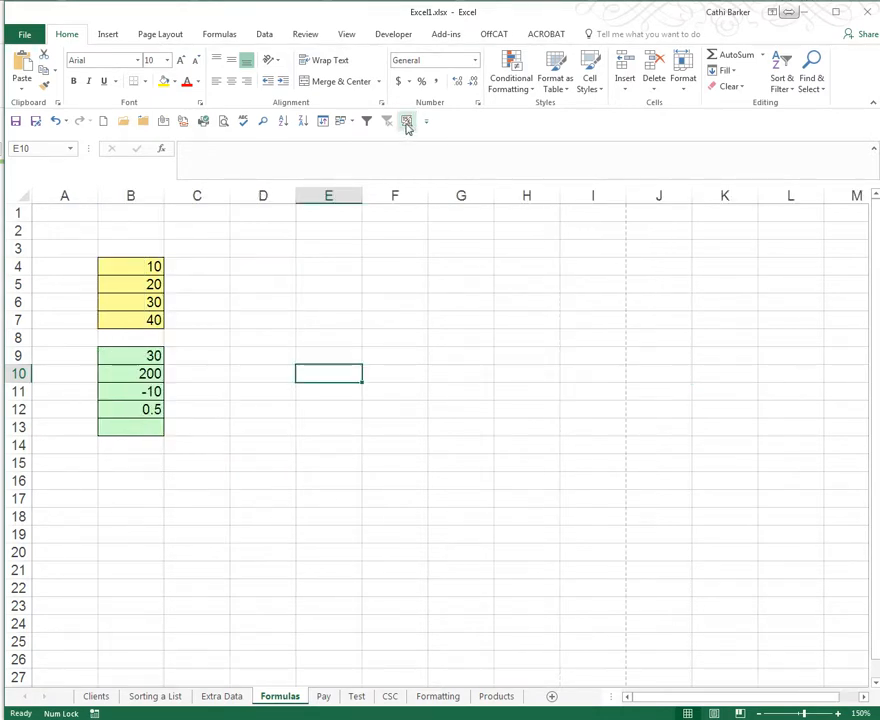
{"action": "mouse_move", "coordinate": [406, 120]}
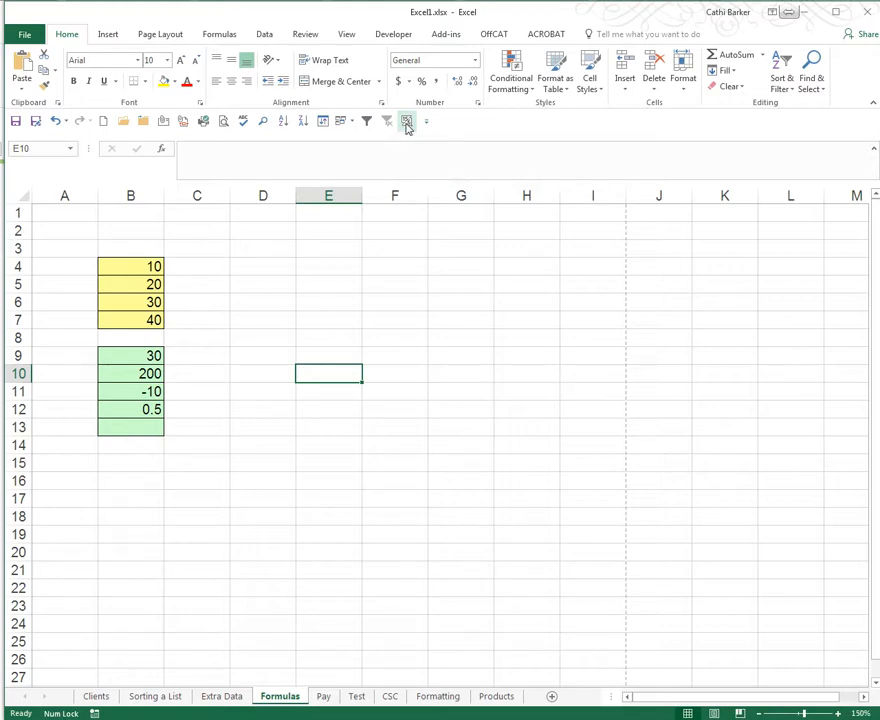
Step: Clear B9:B12 and enter =B4+B5+B6+B7/4 in B9 giving 70
{"action": "left_click_drag", "start_coordinate": [130, 356], "coordinate": [130, 390]}
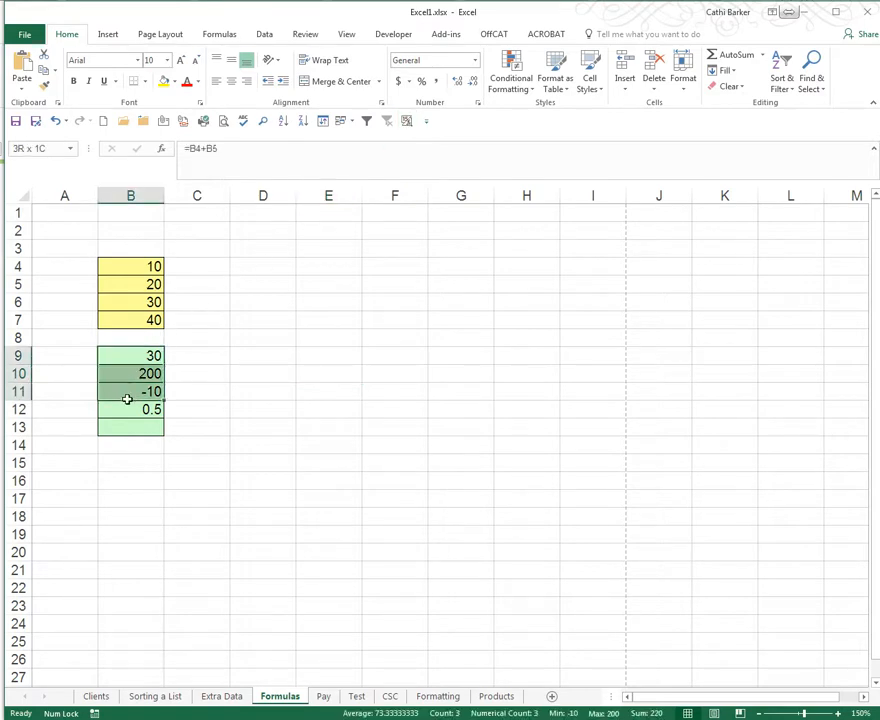
{"action": "key", "text": "Delete"}
{"action": "type", "text": "=B4+"}
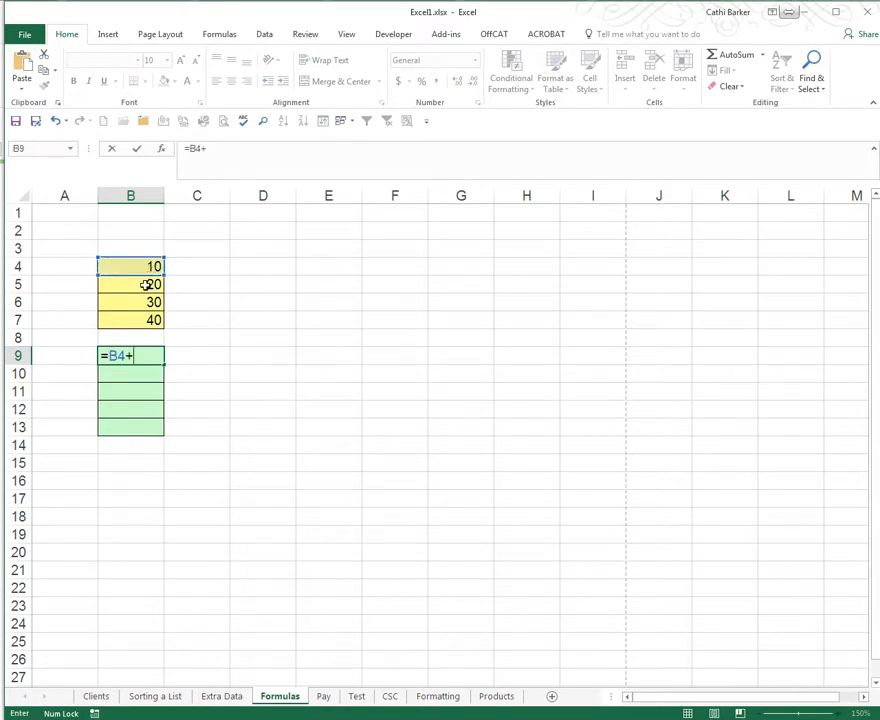
{"action": "left_click", "coordinate": [130, 284]}
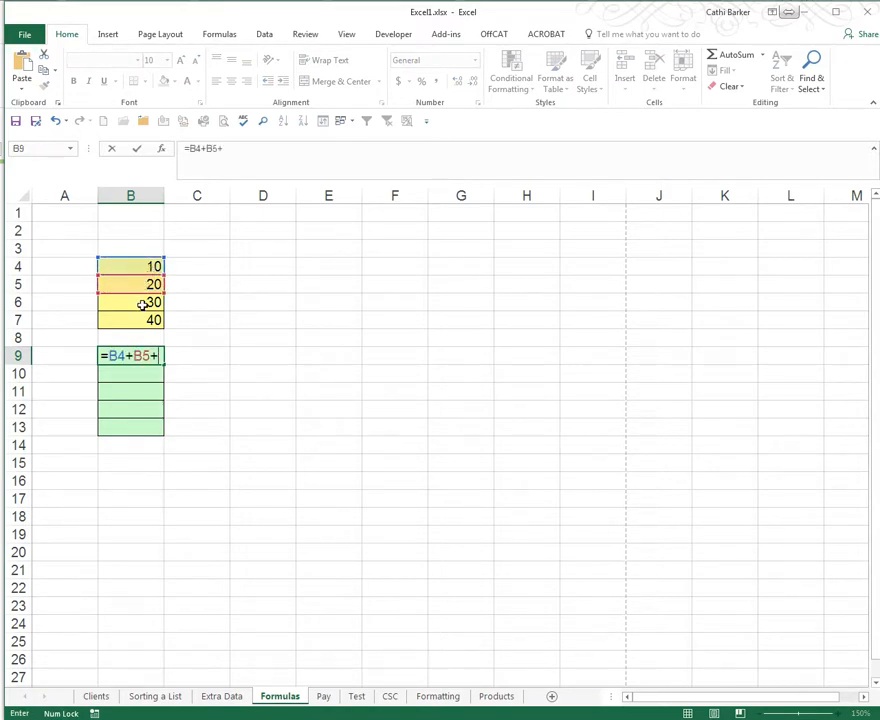
{"action": "left_click", "coordinate": [130, 302]}
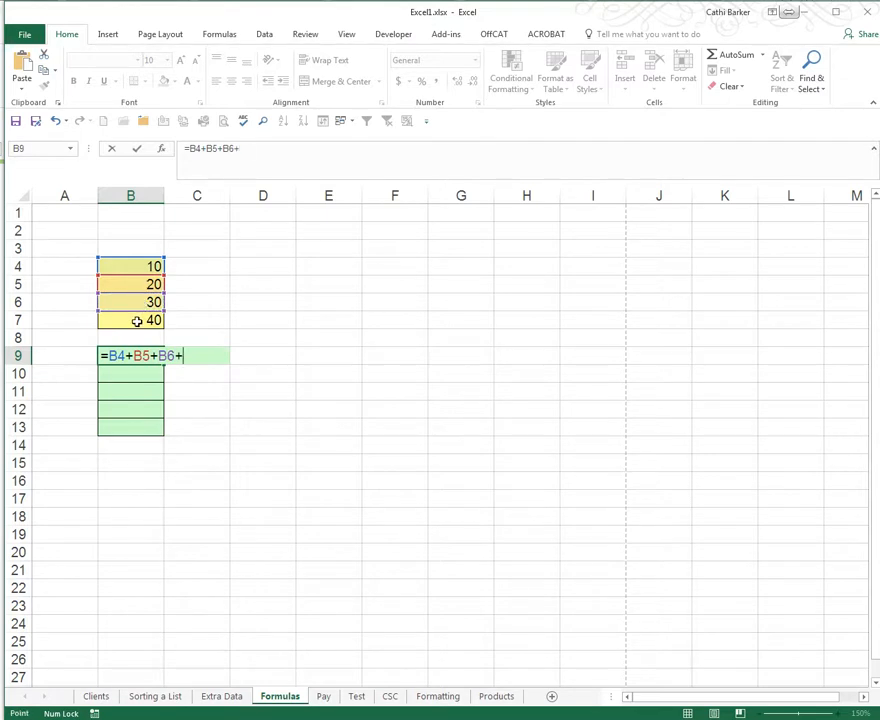
{"action": "left_click", "coordinate": [130, 320]}
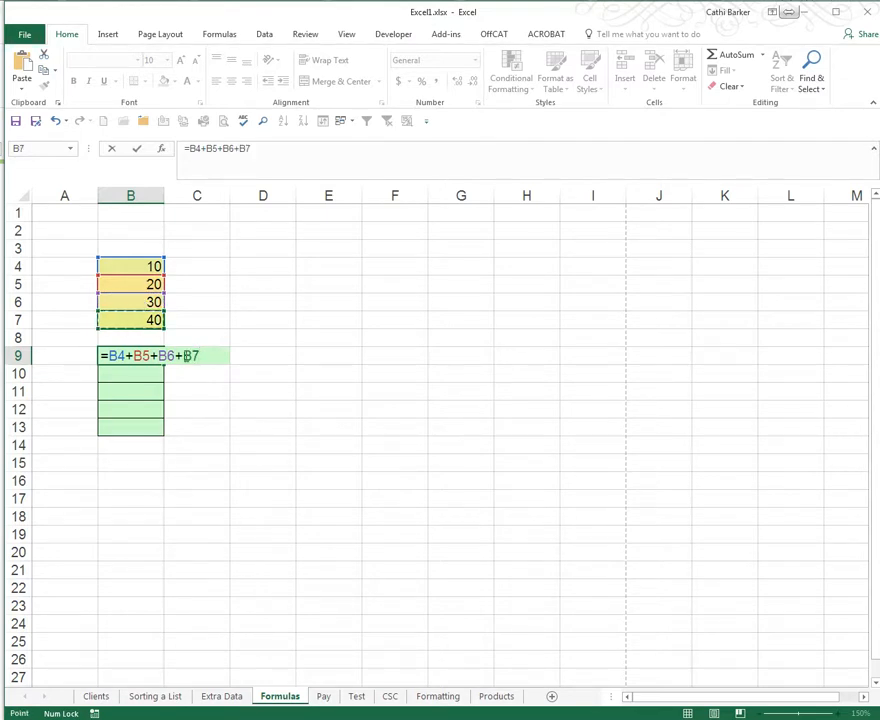
{"action": "type", "text": "/4"}
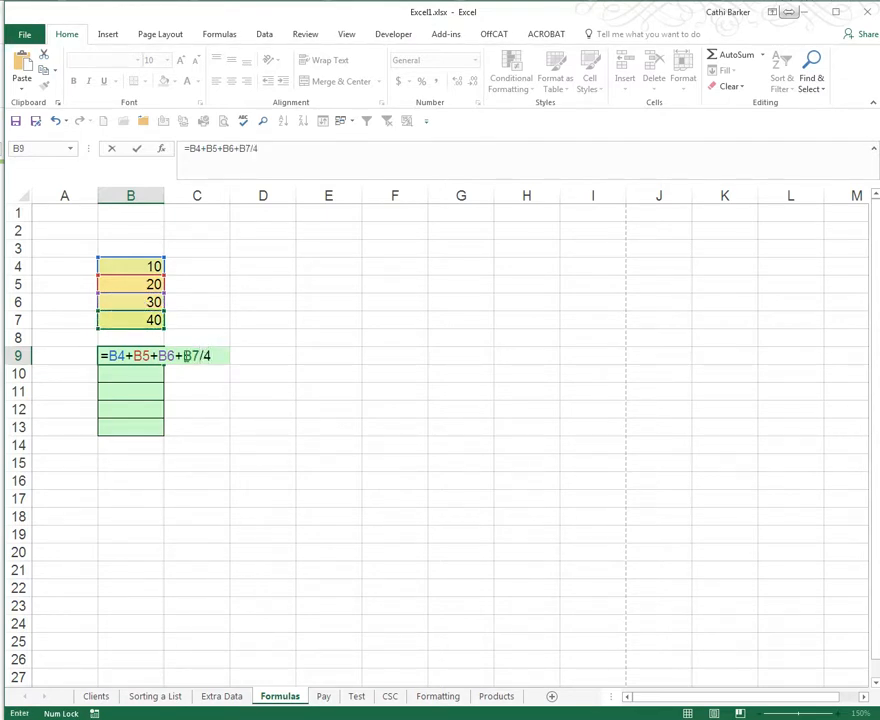
{"action": "mouse_move", "coordinate": [288, 370]}
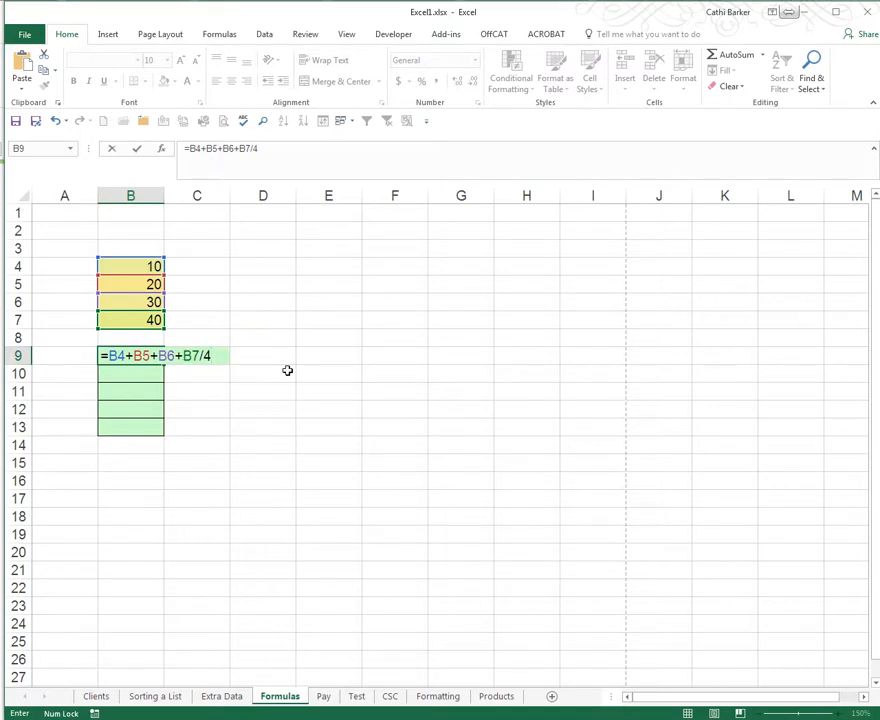
{"action": "key", "text": "Return"}
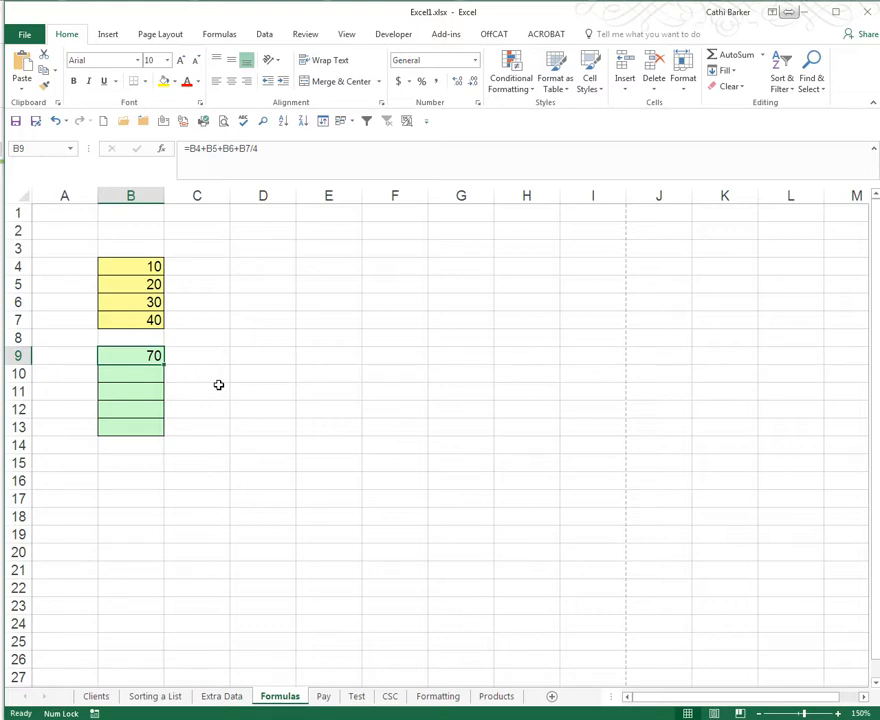
{"action": "mouse_move", "coordinate": [188, 148]}
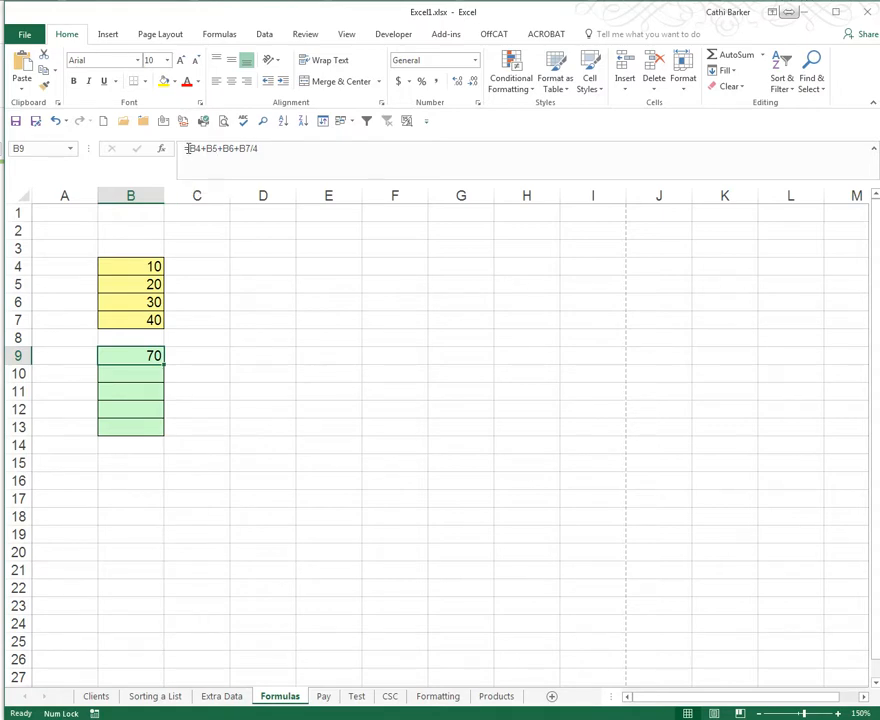
{"action": "mouse_move", "coordinate": [210, 148]}
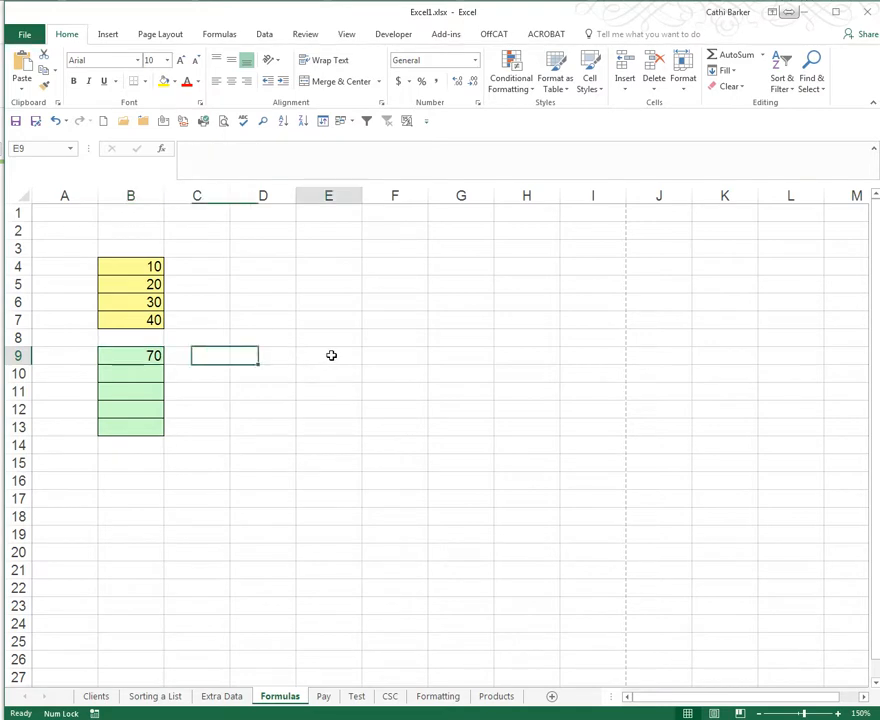
Step: List Brackets, Division, Multiplication, Addition and Subtraction in E9:E13
{"action": "type", "text": "Ba"}
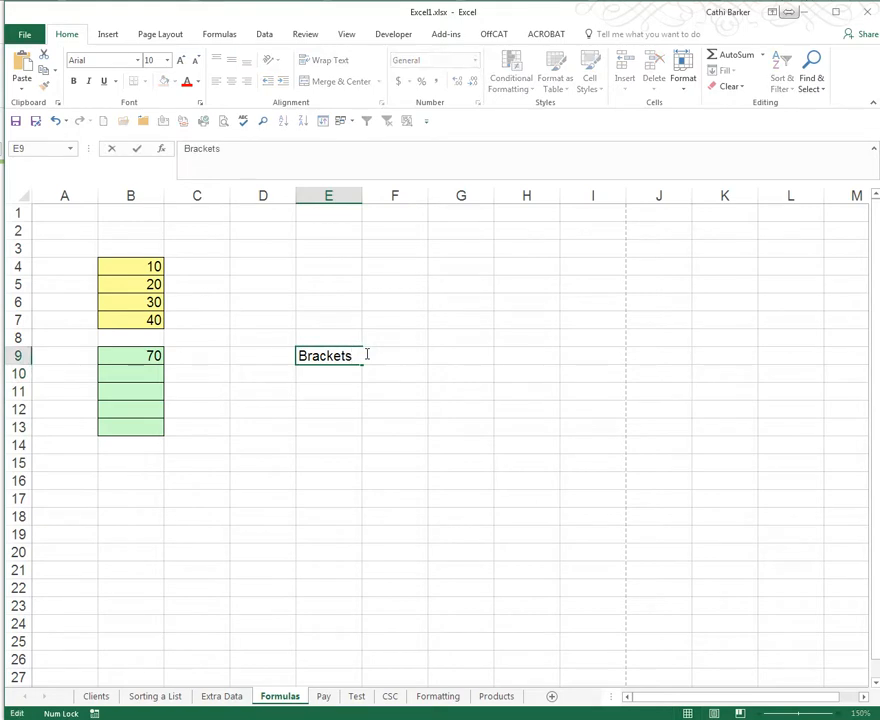
{"action": "type", "text": "Division"}
{"action": "left_click", "coordinate": [328, 392]}
{"action": "type", "text": "Mu"}
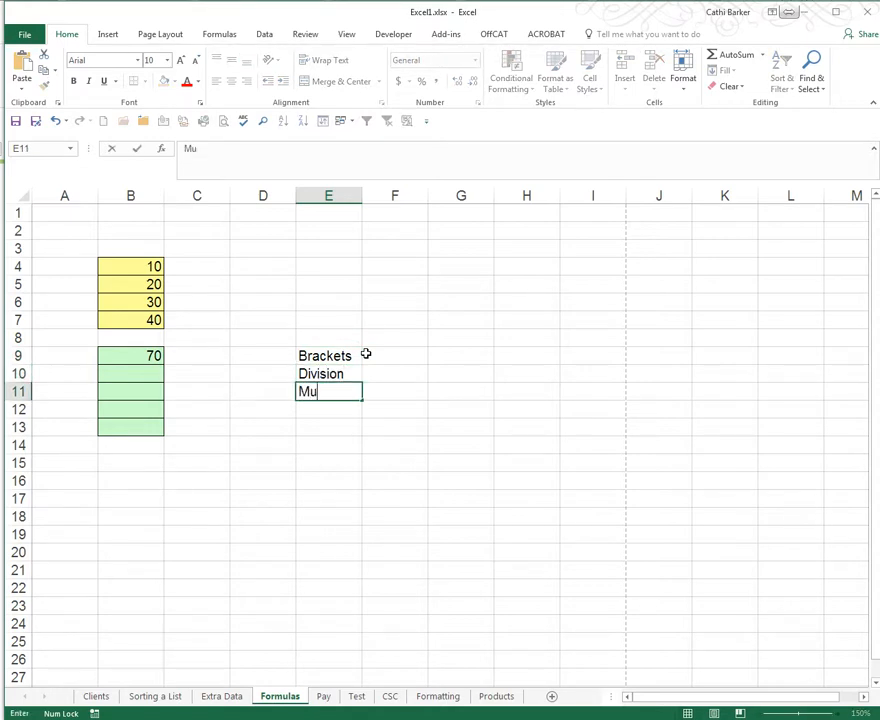
{"action": "type", "text": "ltiplication"}
{"action": "left_click", "coordinate": [328, 428]}
{"action": "type", "text": "Sub"}
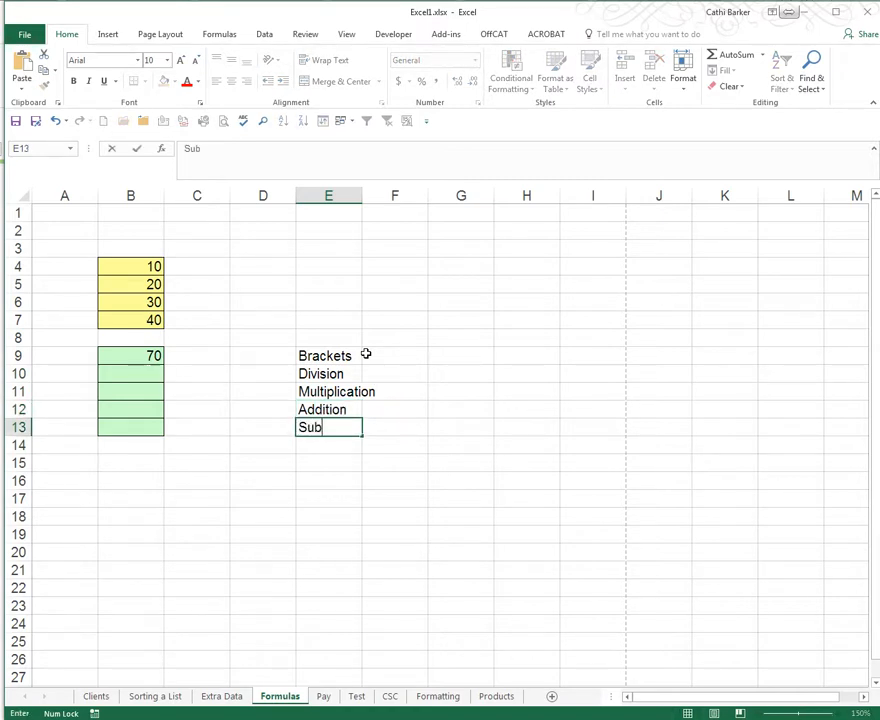
{"action": "type", "text": "traction"}
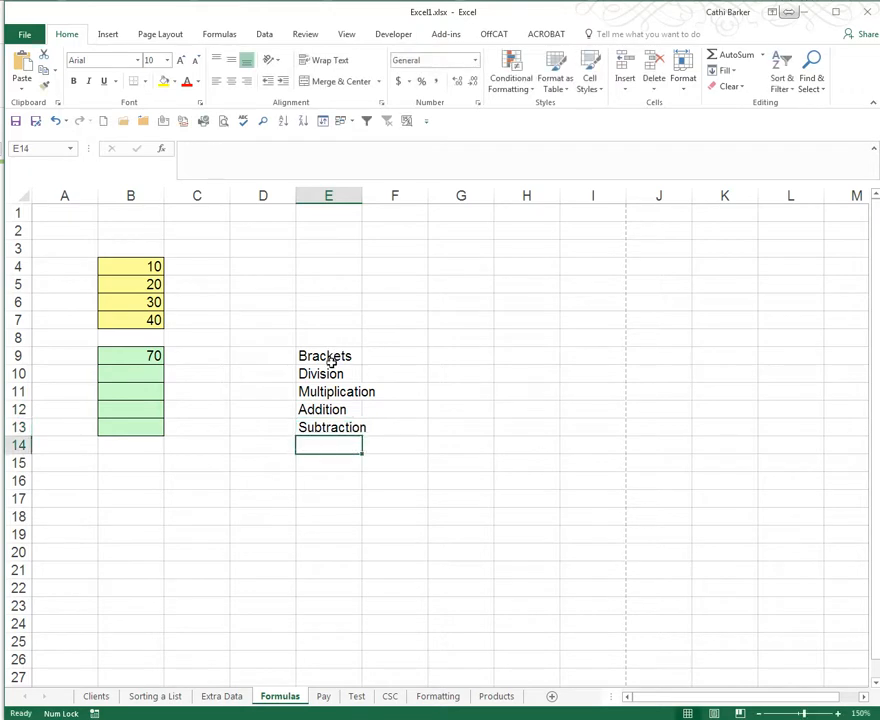
{"action": "left_click", "coordinate": [264, 356]}
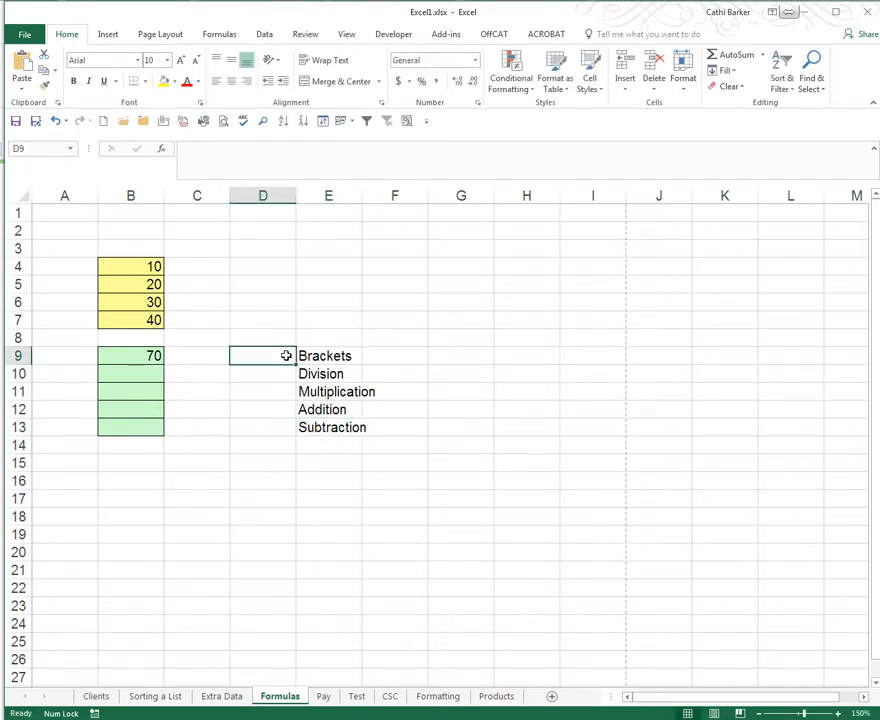
Step: Number the list down column D and add BODMAS heading in E7 with Algebra label in D7
{"action": "left_click_drag", "start_coordinate": [262, 356], "coordinate": [262, 374]}
{"action": "type", "text": "1"}
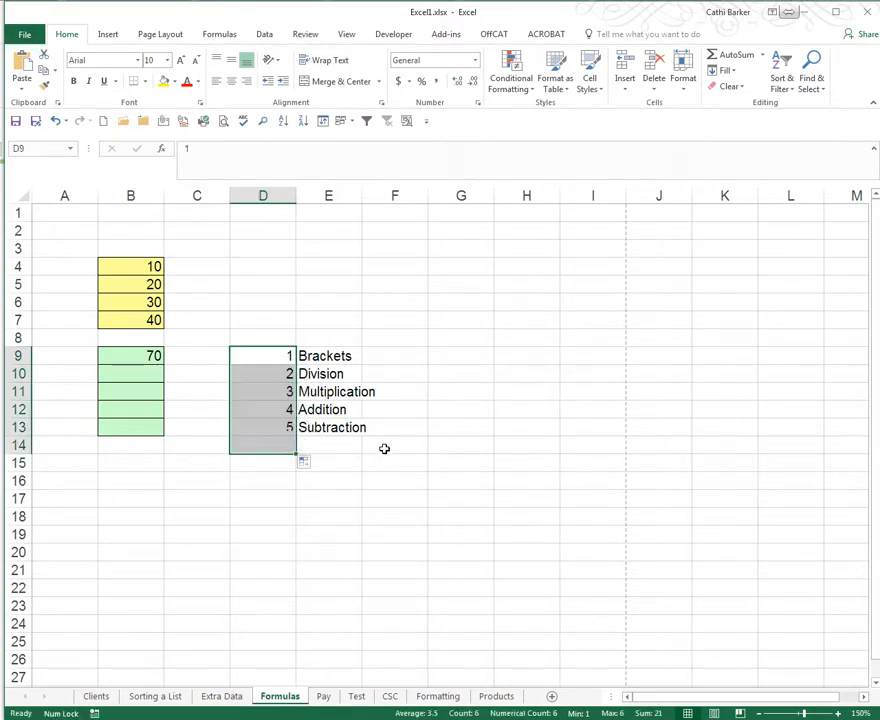
{"action": "left_click", "coordinate": [328, 320]}
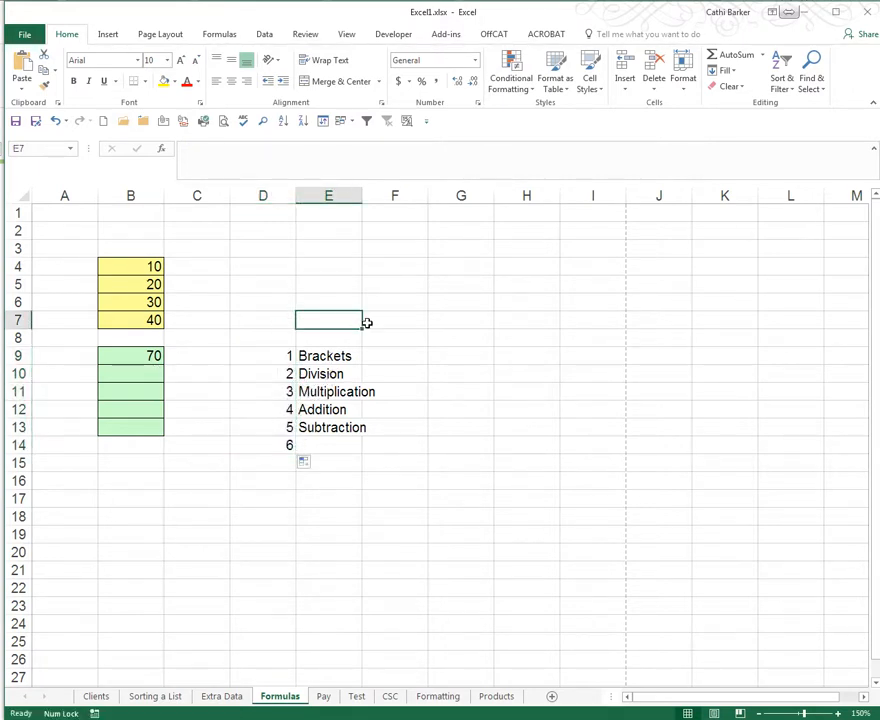
{"action": "type", "text": "BODMAS"}
{"action": "type", "text": "Over"}
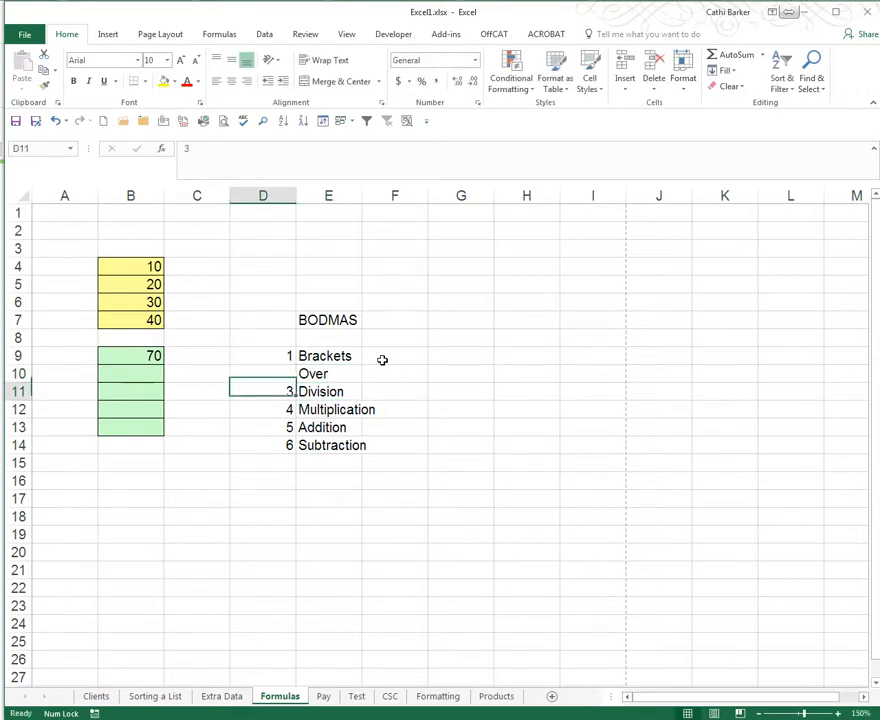
{"action": "left_click", "coordinate": [262, 320]}
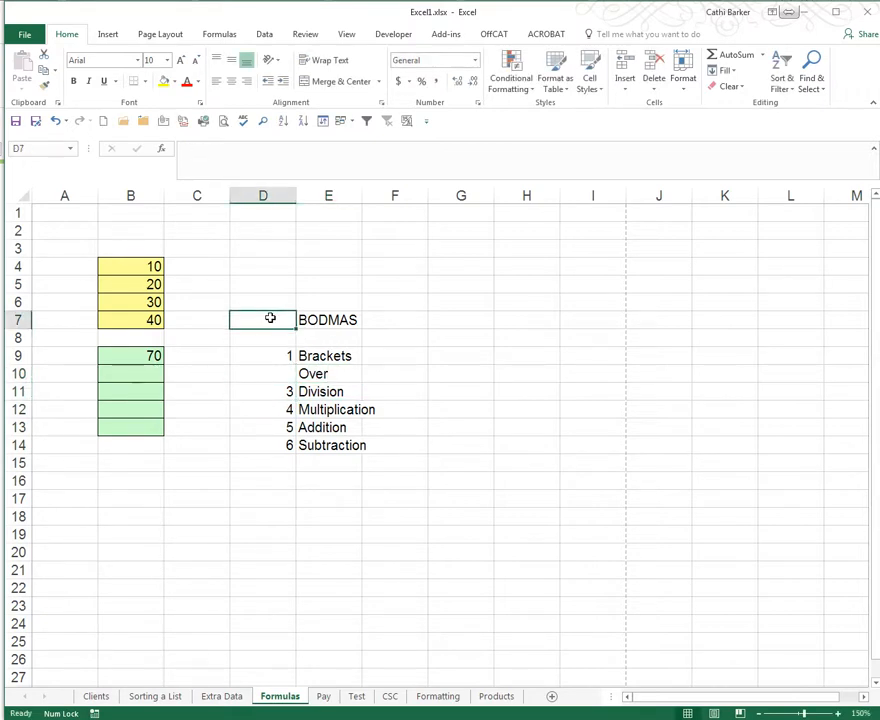
{"action": "type", "text": "Al"}
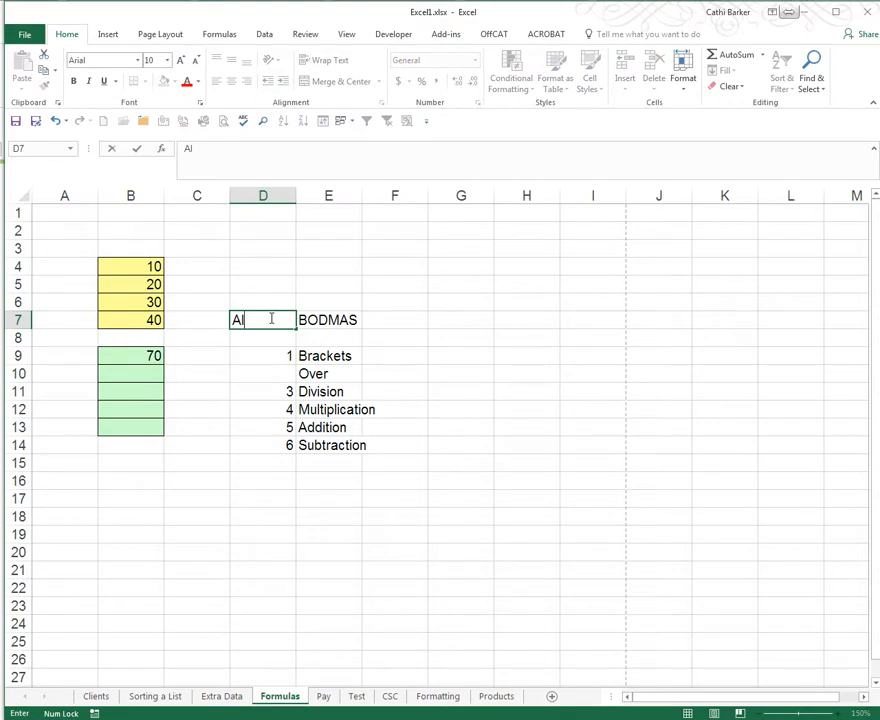
{"action": "type", "text": "gebra"}
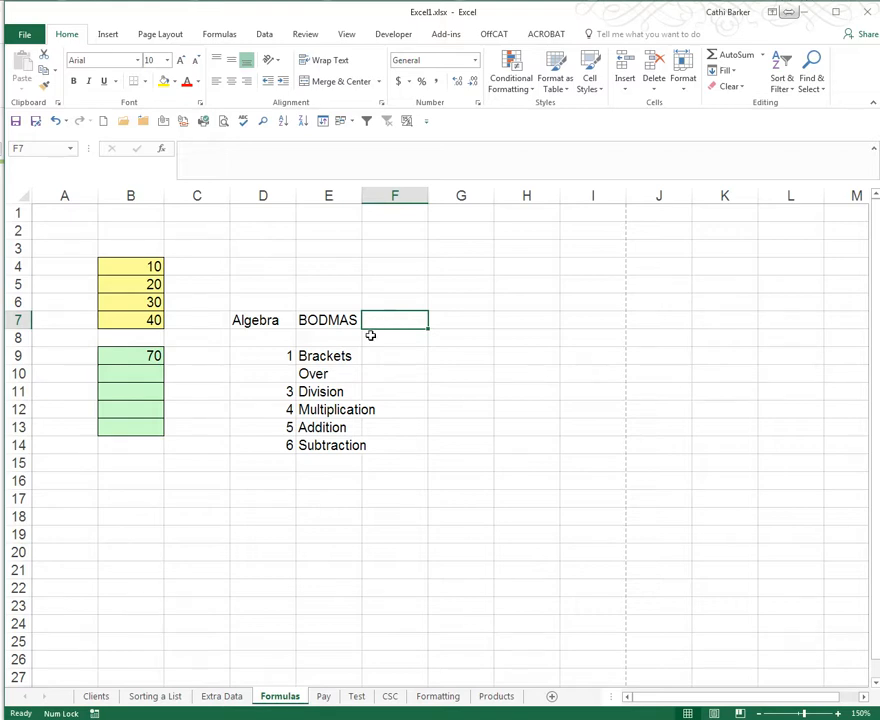
{"action": "left_click", "coordinate": [328, 320]}
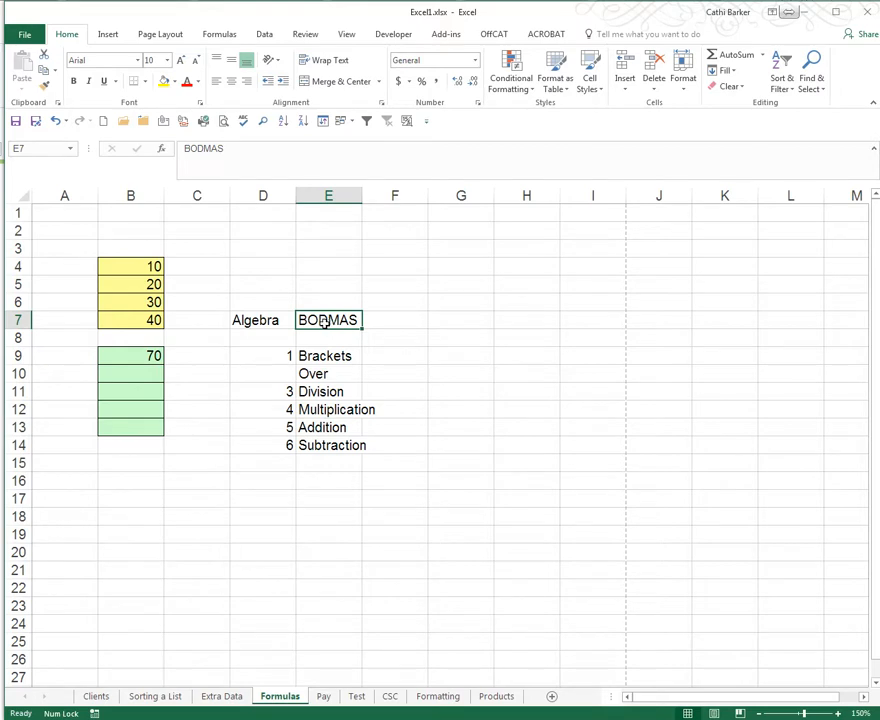
{"action": "mouse_move", "coordinate": [312, 356]}
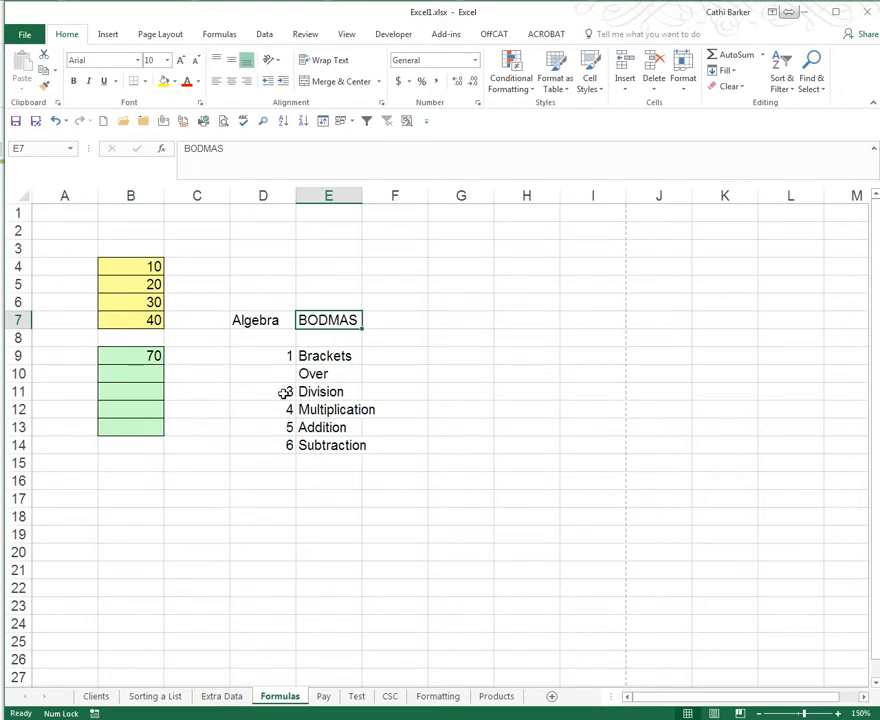
Step: Renumber Division to 2 onward so the list runs 1 to 5 with Over blank
{"action": "left_click", "coordinate": [264, 390]}
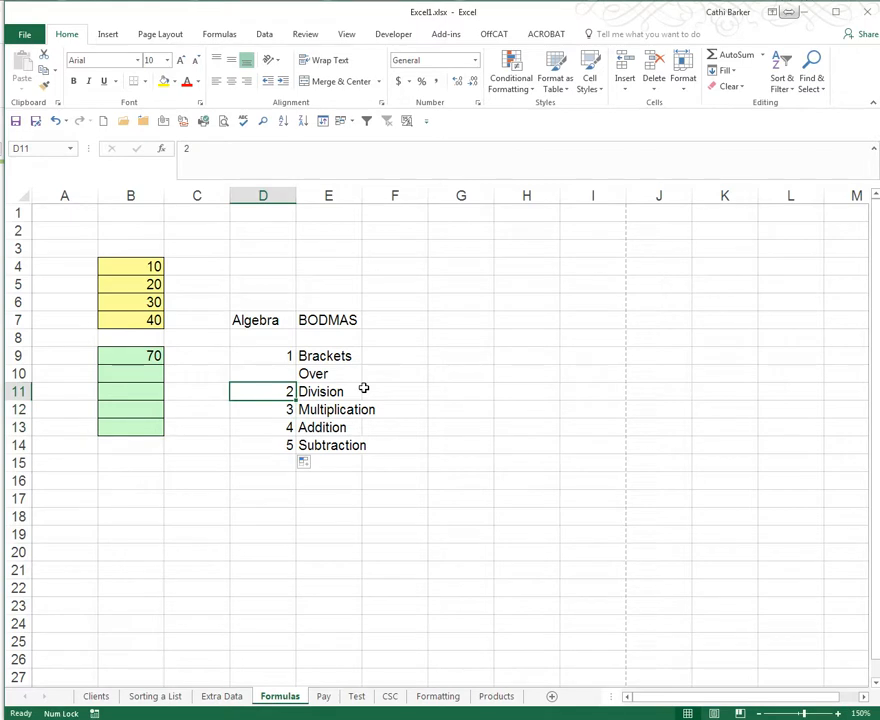
{"action": "left_click", "coordinate": [264, 428]}
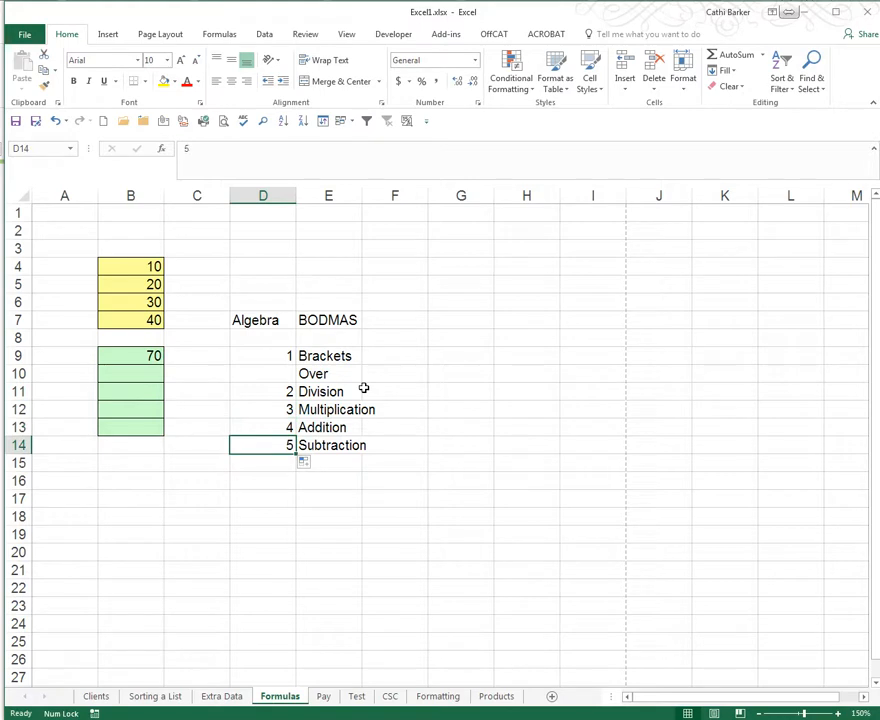
{"action": "mouse_move", "coordinate": [180, 390]}
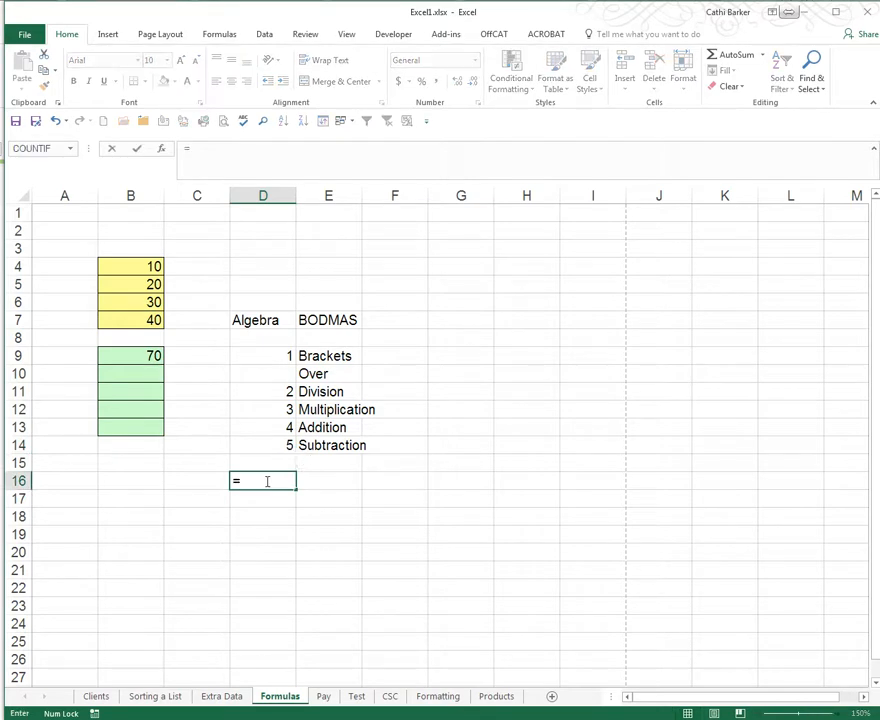
Step: Write '=B4+B5+B6+B7/4 as text in D16 for the first breakdown step
{"action": "type", "text": "=B"}
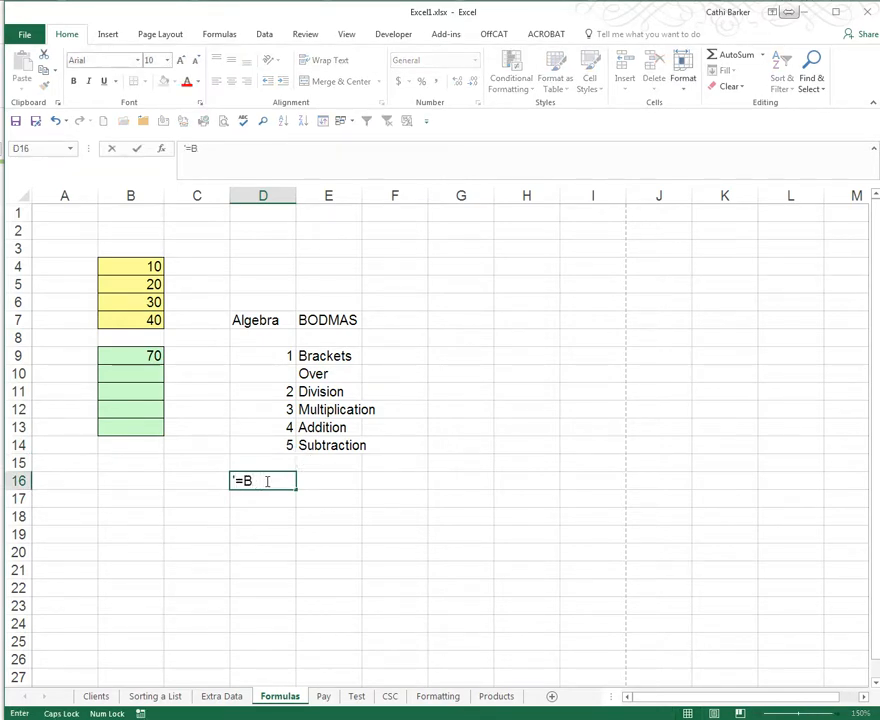
{"action": "type", "text": "4+B5+B"}
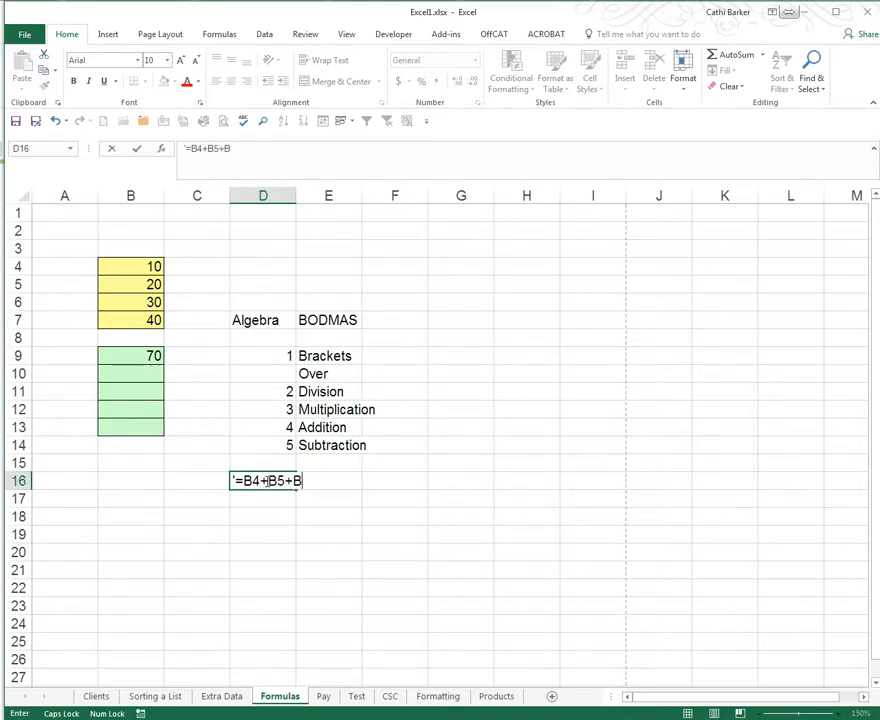
{"action": "type", "text": "6+B7/4"}
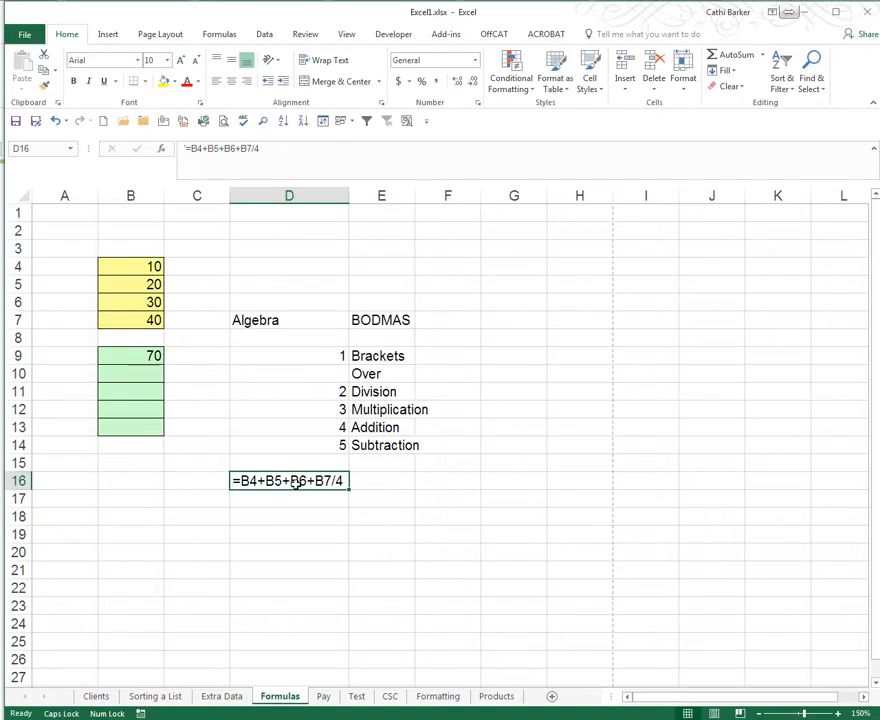
{"action": "left_click", "coordinate": [380, 356]}
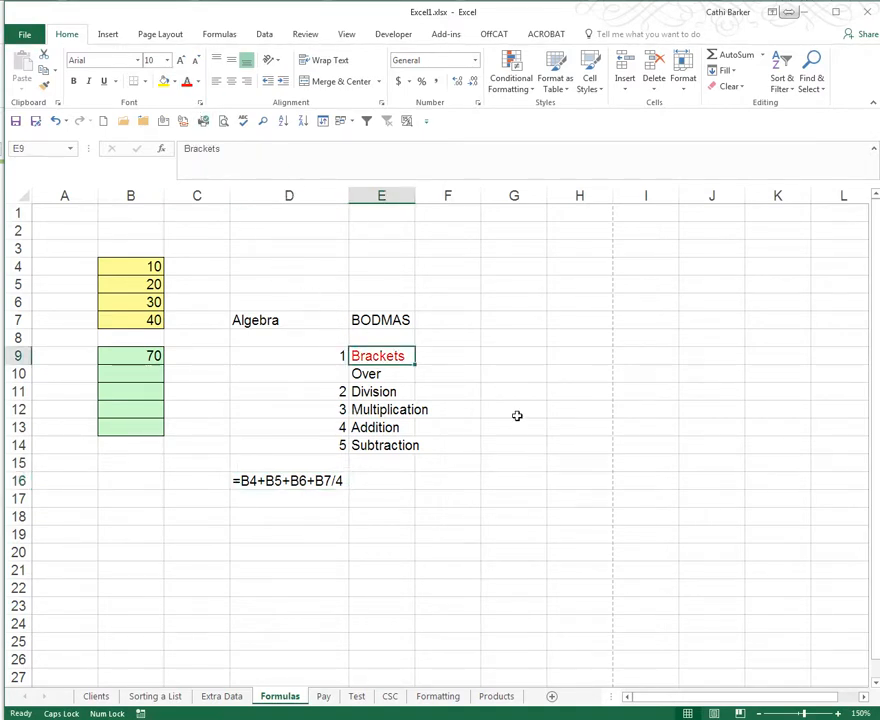
Step: Colour Brackets red and write '=B4+B5+B6+10 as text in D17
{"action": "left_click", "coordinate": [380, 390]}
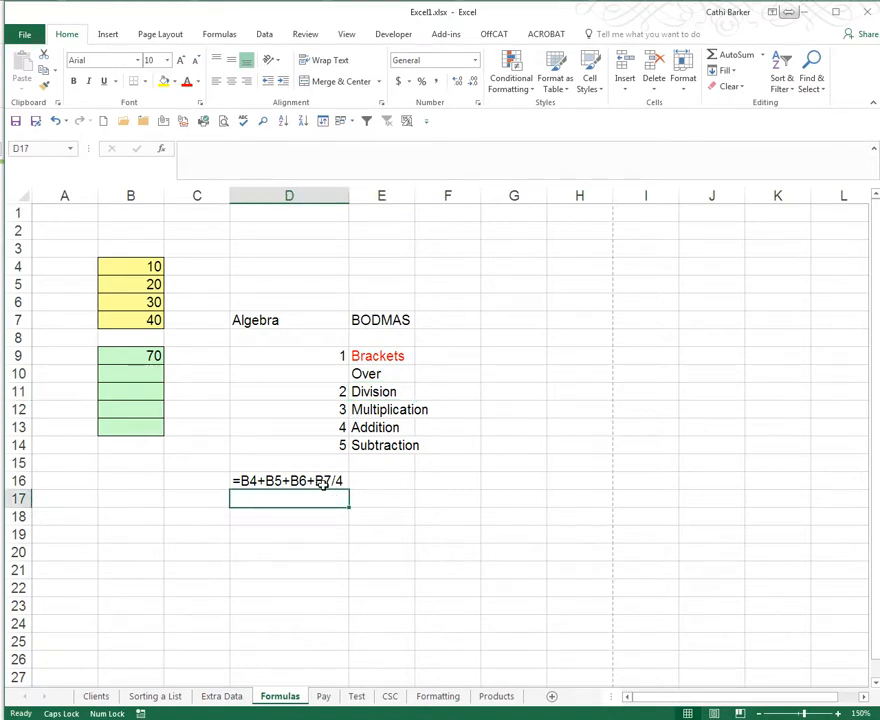
{"action": "mouse_move", "coordinate": [204, 384]}
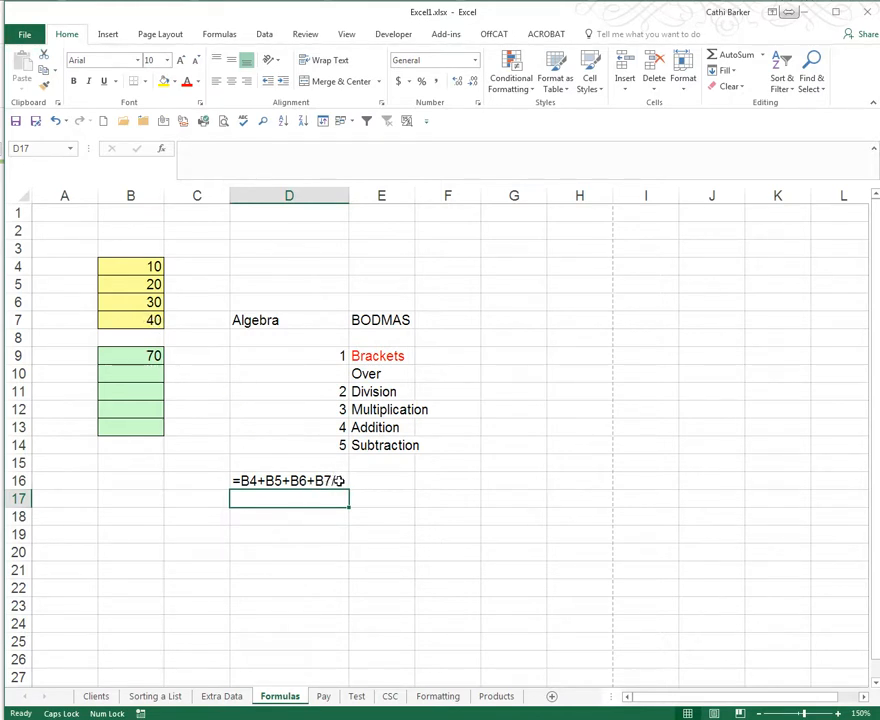
{"action": "type", "text": "4"}
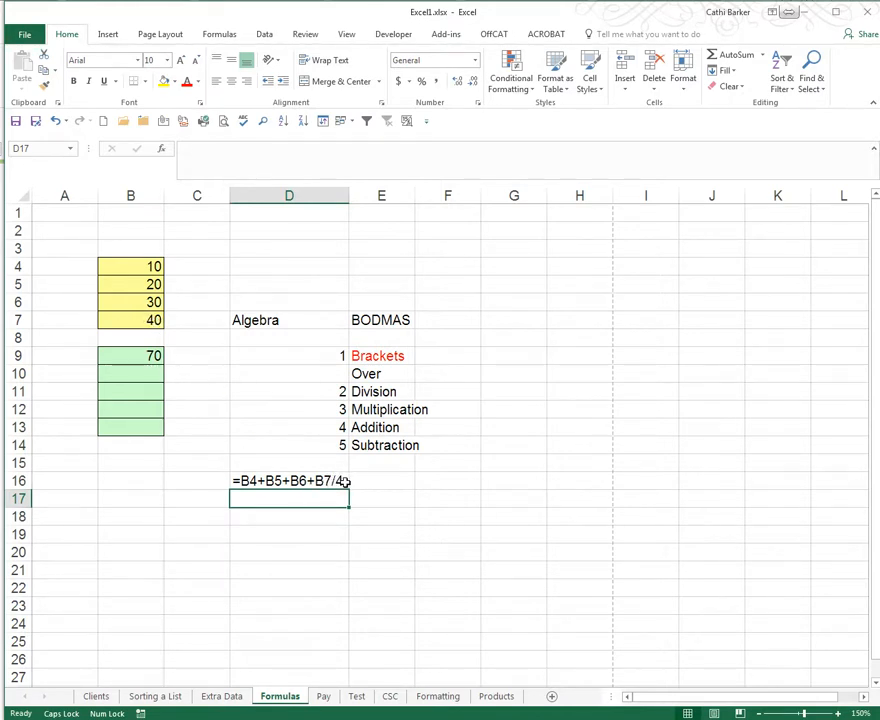
{"action": "type", "text": "=B4+B5+B6+B"}
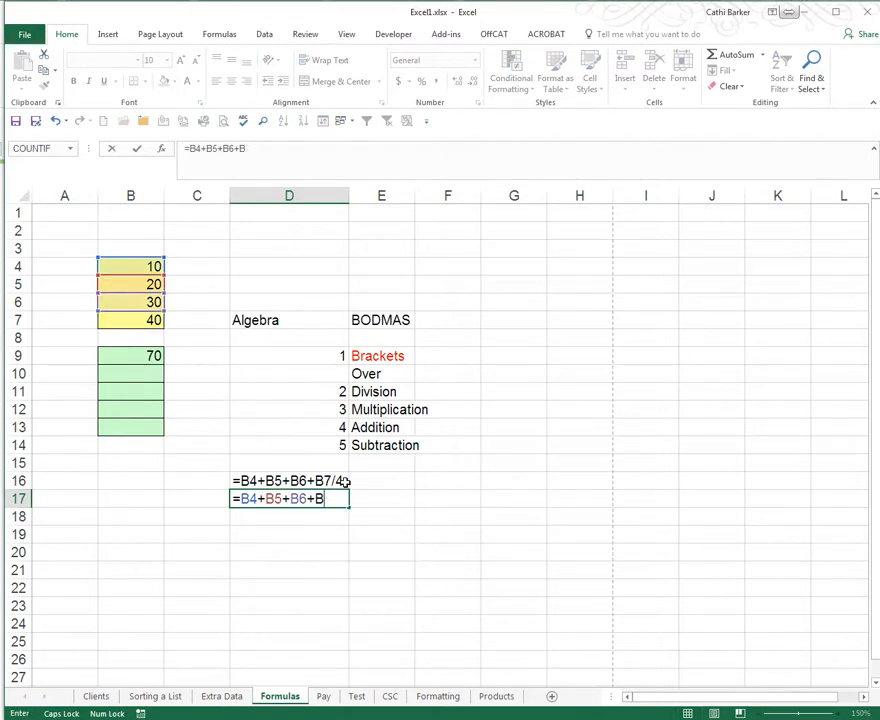
{"action": "type", "text": "10"}
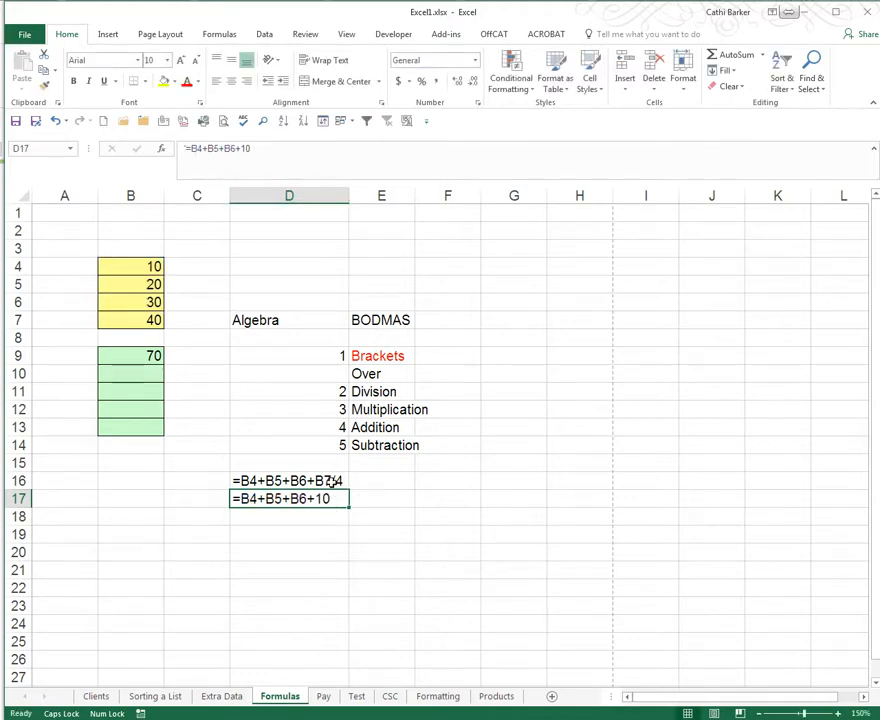
Step: Colour the Division and Multiplication entries red as well
{"action": "left_click", "coordinate": [288, 480]}
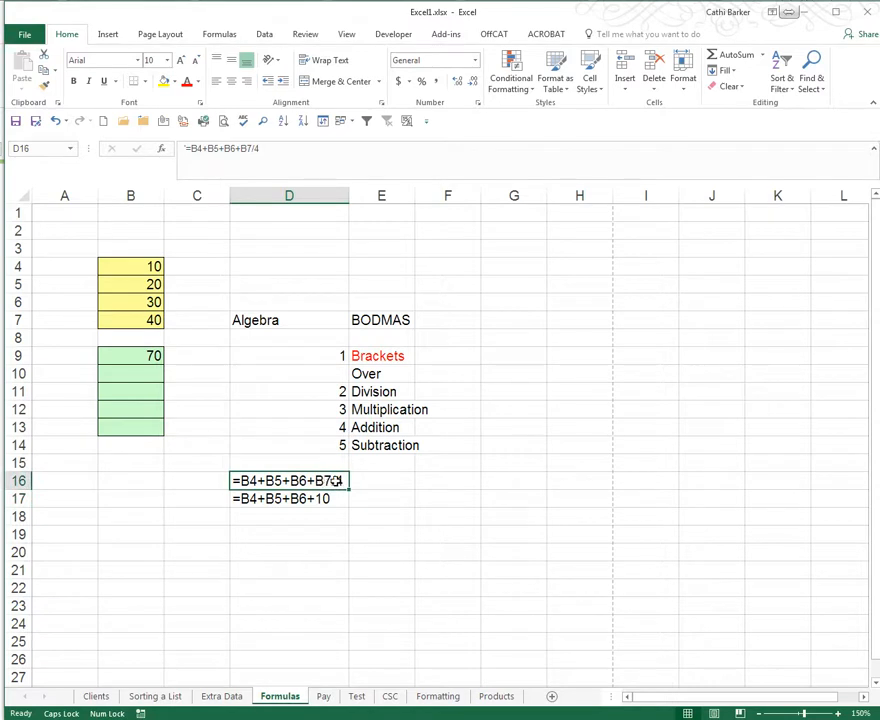
{"action": "left_click", "coordinate": [380, 390]}
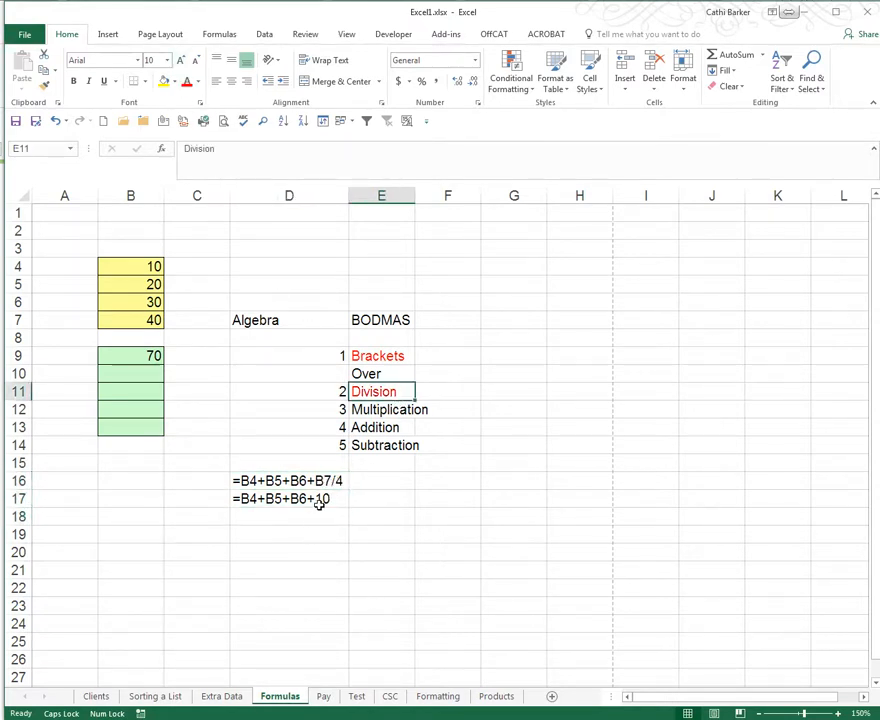
{"action": "left_click", "coordinate": [388, 408]}
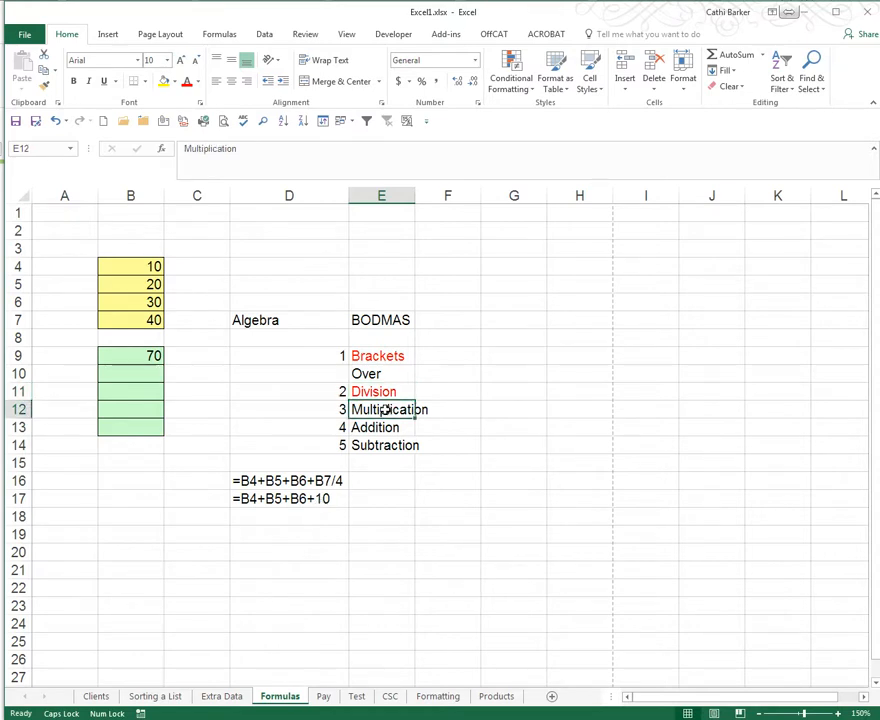
{"action": "left_click", "coordinate": [380, 428]}
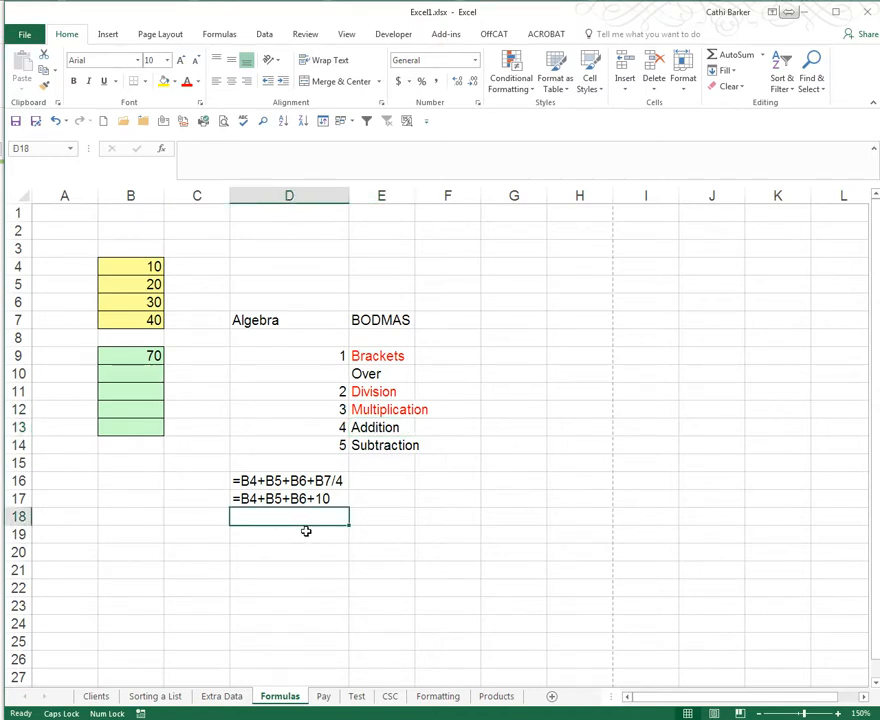
Step: Enter the substituted-values step '=10+20+30+10 as text in D18
{"action": "type", "text": "'="}
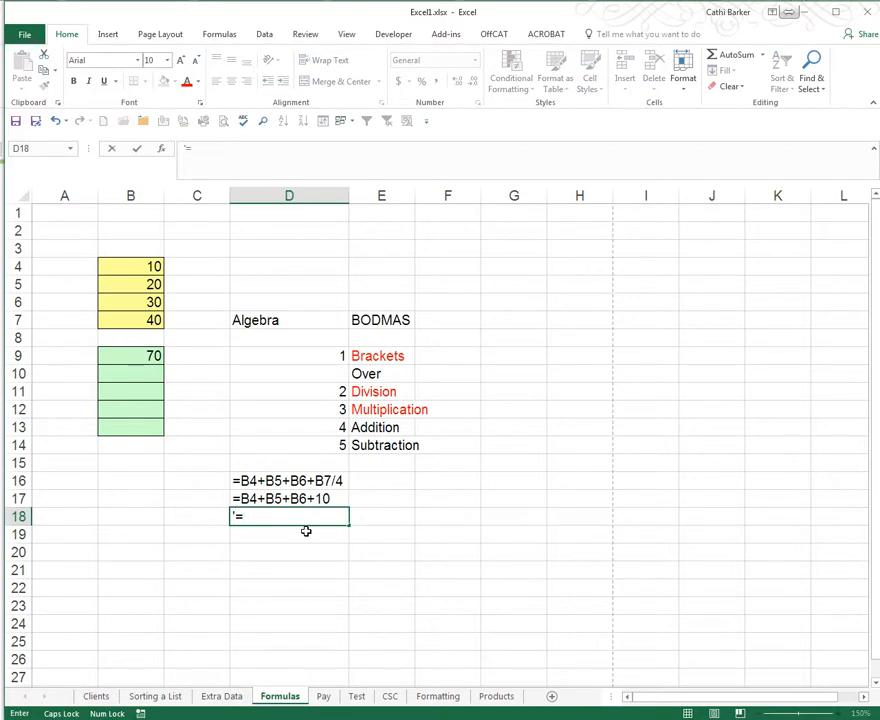
{"action": "type", "text": "10+20+3"}
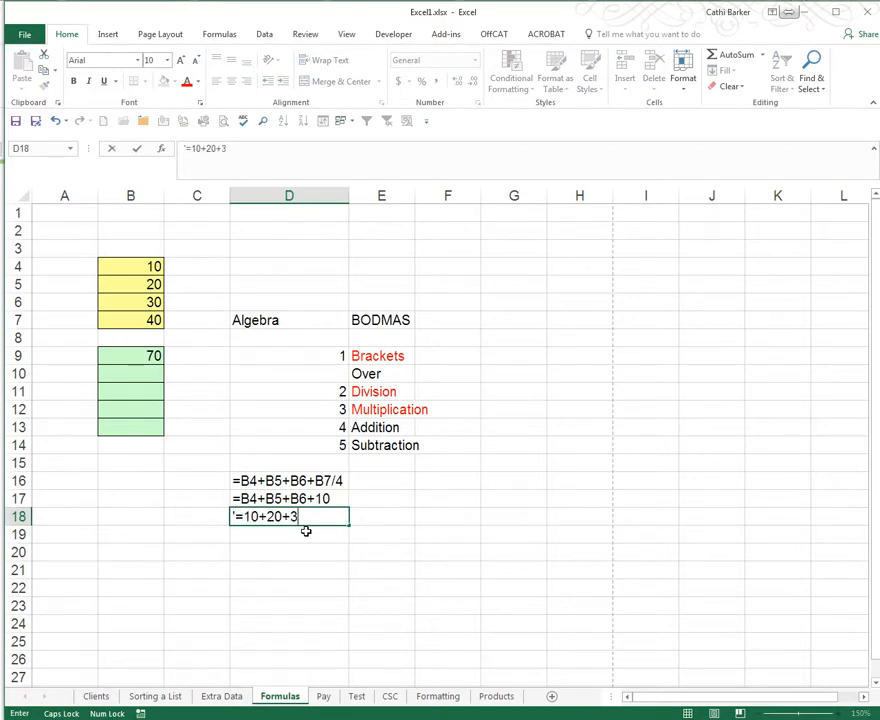
{"action": "type", "text": "30+10"}
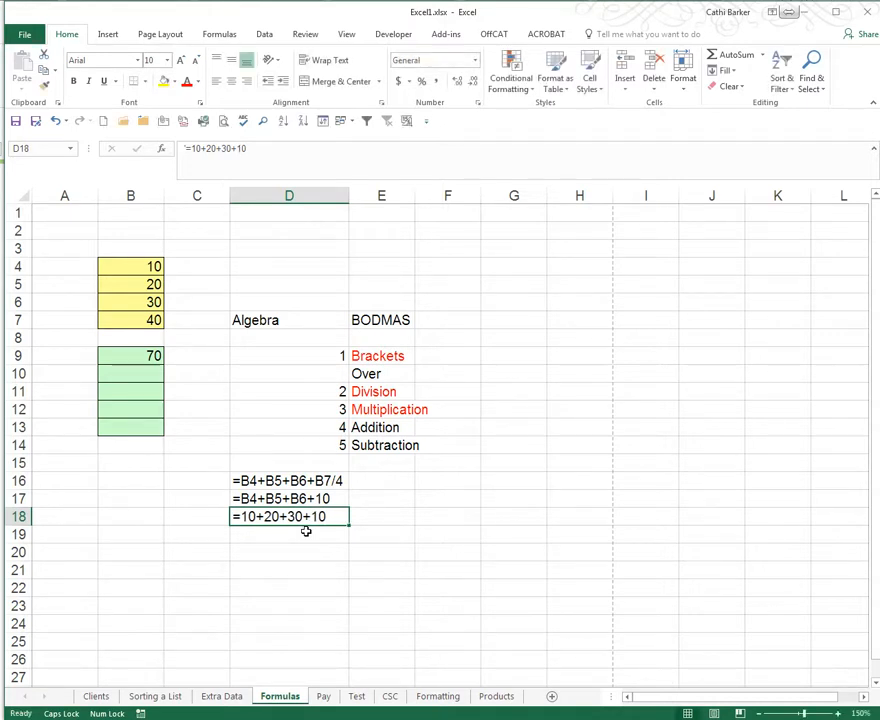
Step: Enter the result '=70 as text in D19
{"action": "left_click", "coordinate": [380, 428]}
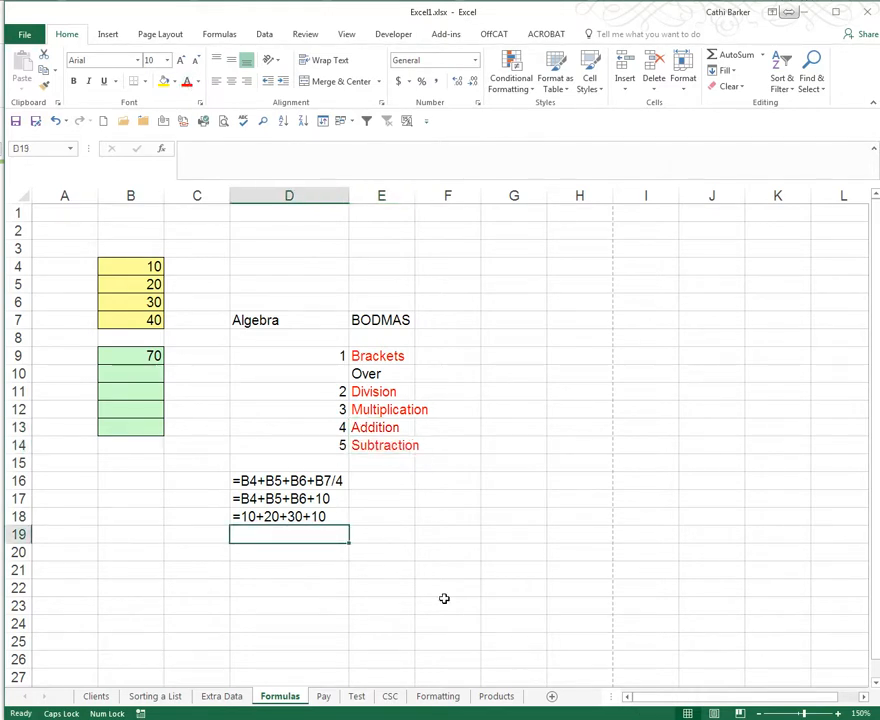
{"action": "type", "text": "=70"}
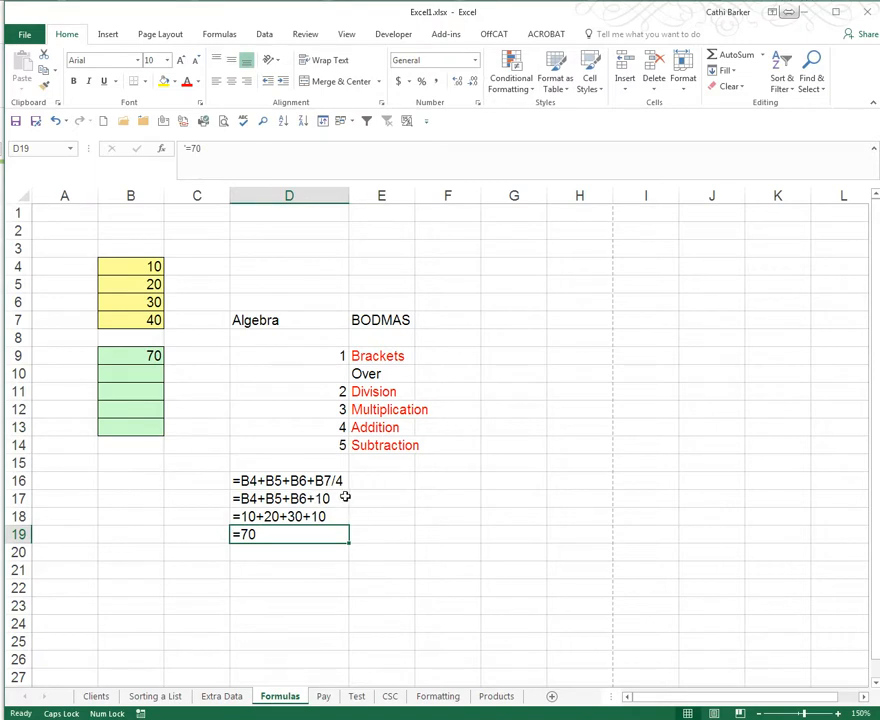
{"action": "mouse_move", "coordinate": [320, 320]}
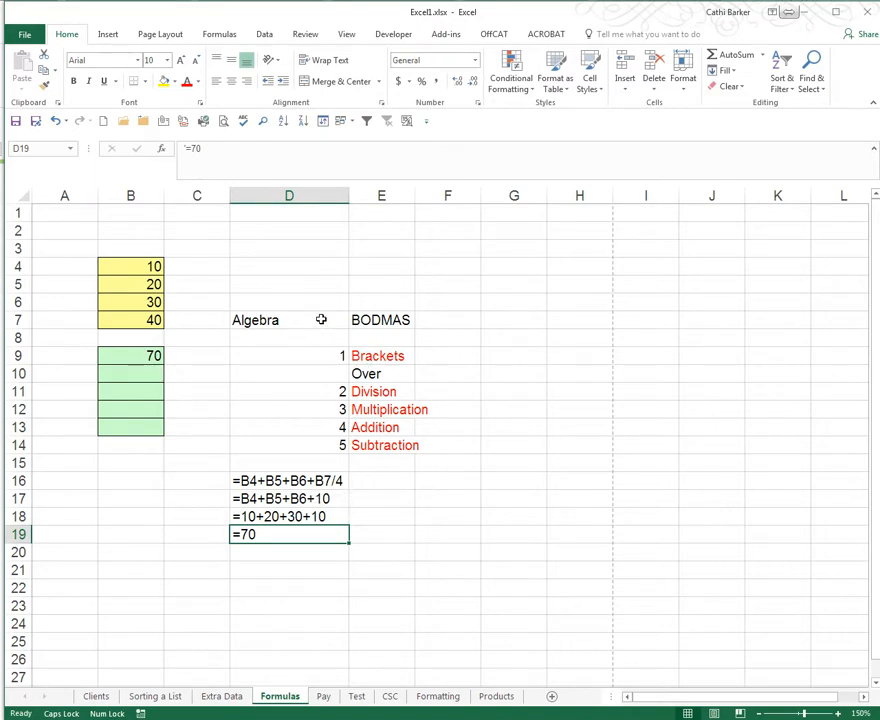
{"action": "mouse_move", "coordinate": [164, 362]}
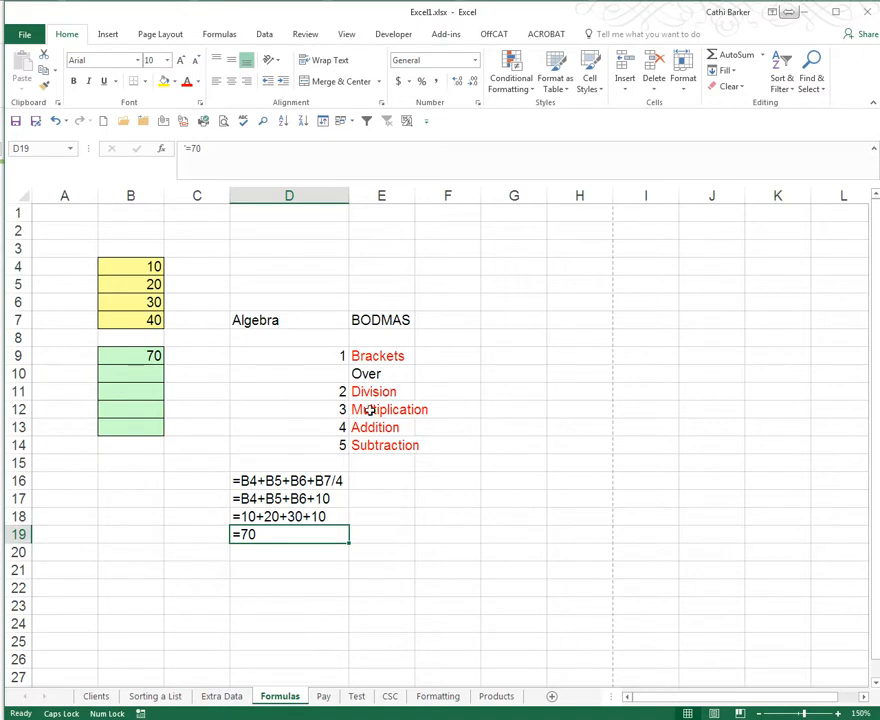
{"action": "mouse_move", "coordinate": [368, 444]}
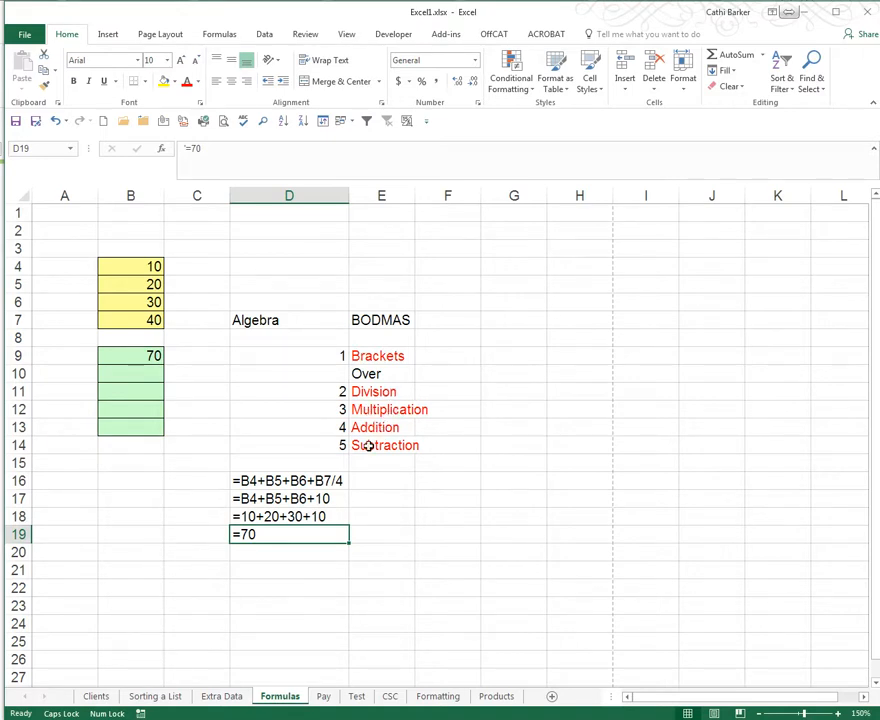
{"action": "mouse_move", "coordinate": [320, 480]}
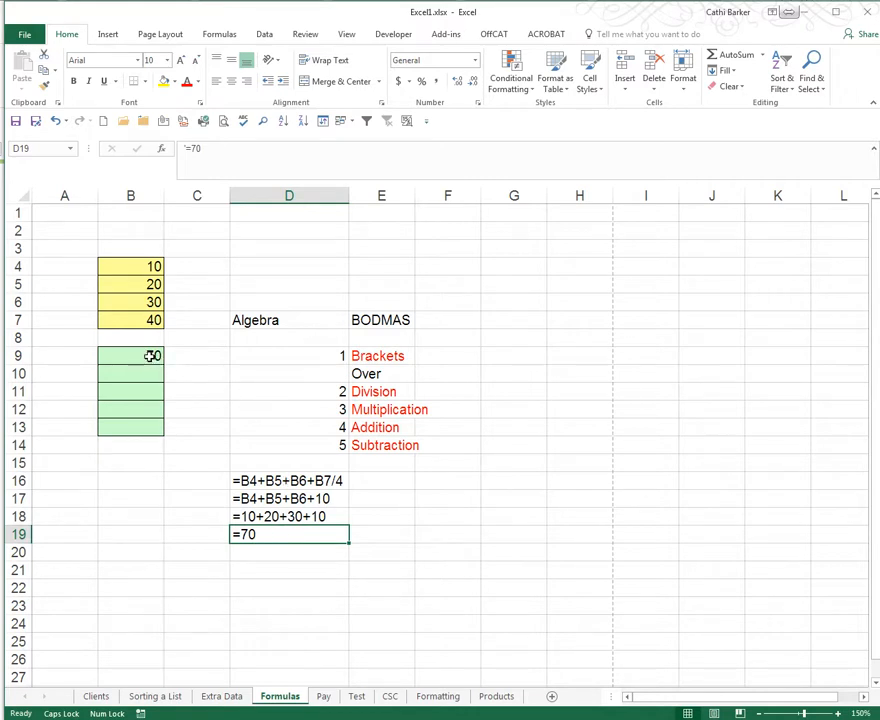
Step: Wrap B9's additions in brackets as =(B4+B5+B6+B7)/4 so it shows 25
{"action": "left_click", "coordinate": [130, 356]}
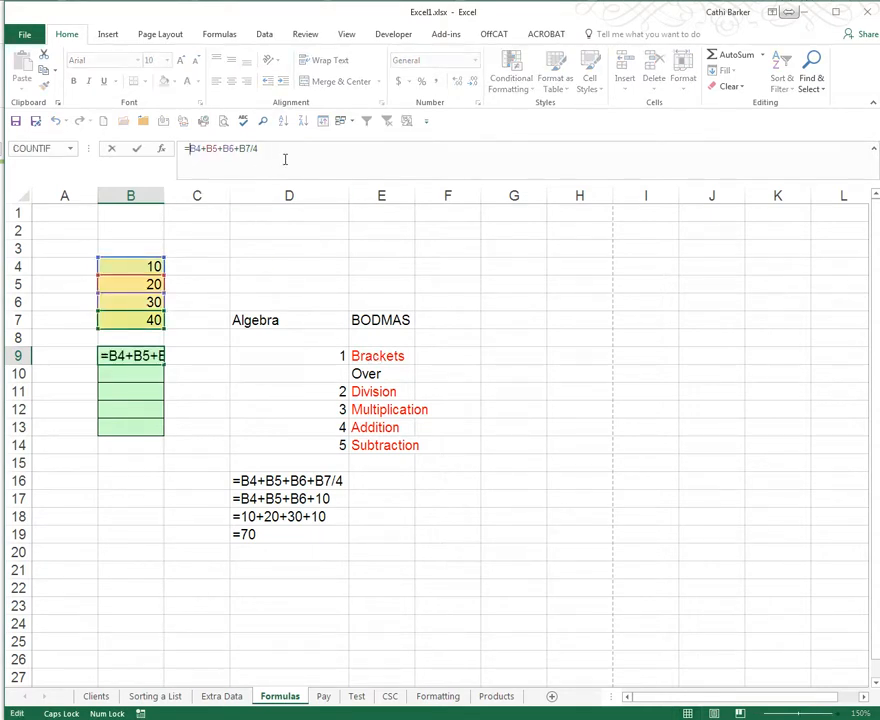
{"action": "type", "text": "("}
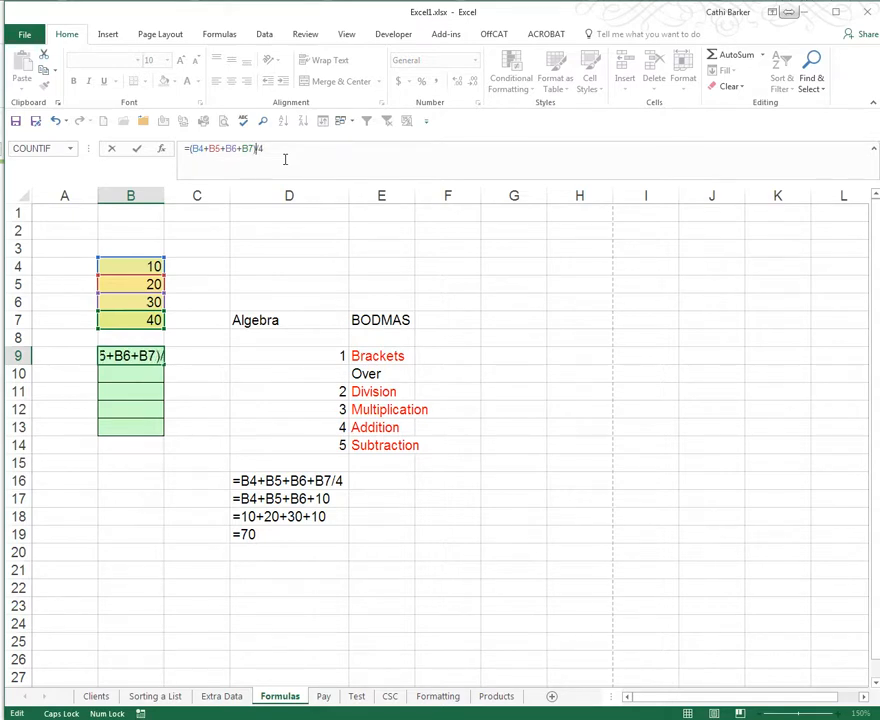
{"action": "key", "text": "Return"}
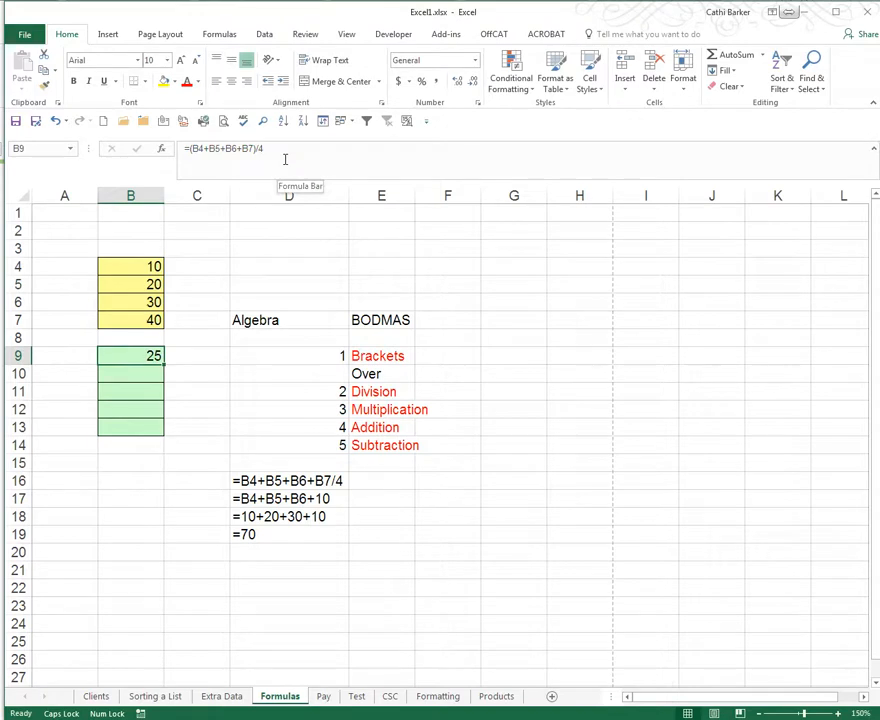